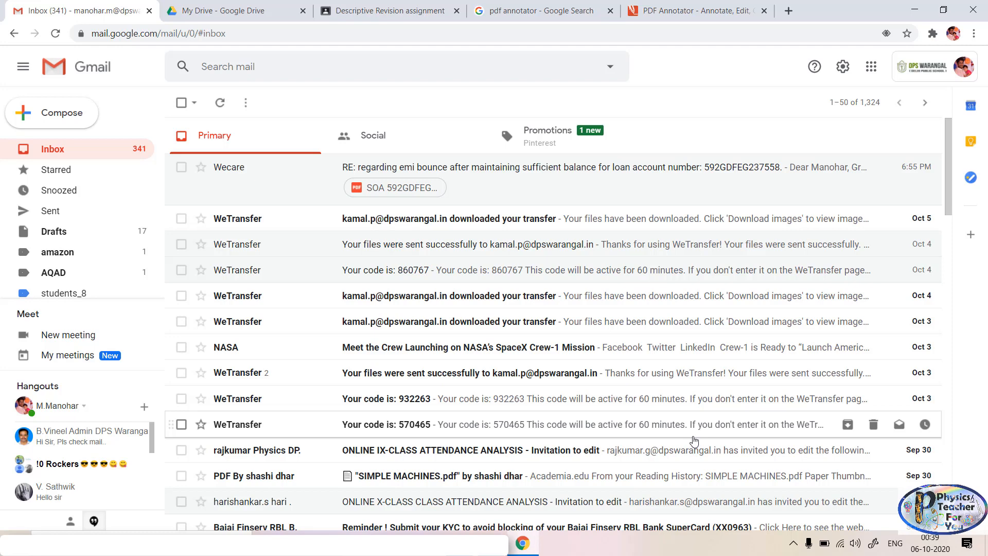
pyautogui.moveTo(697, 429)
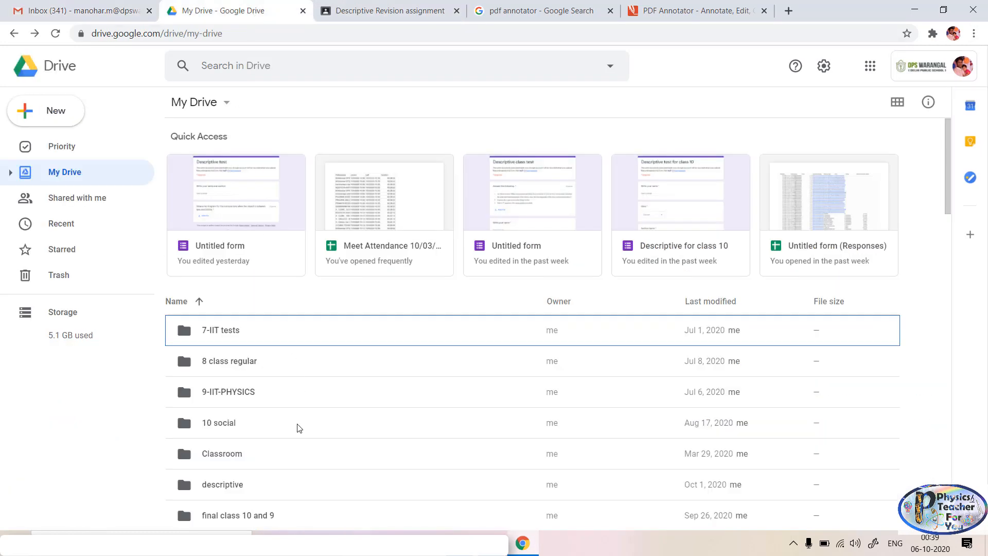
# Navigate in Drive into the descriptive folder's Descriptive for class 10 (File responses) folder.
pyautogui.scroll(-3)
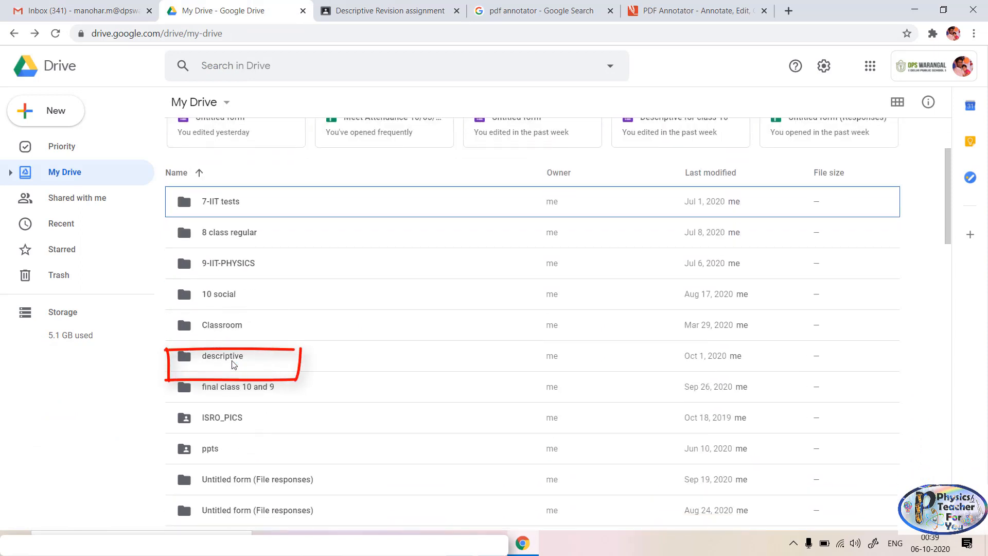
pyautogui.doubleClick(222, 355)
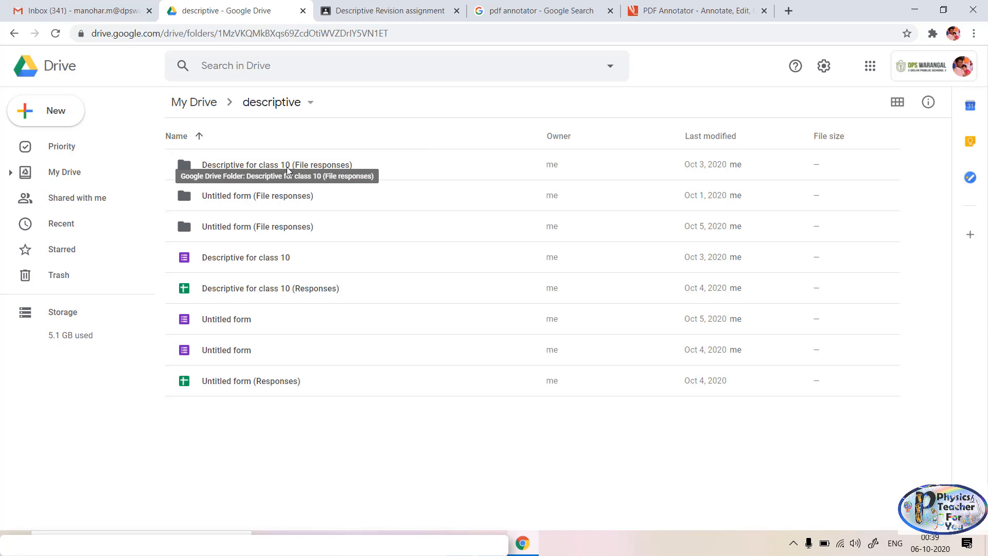
pyautogui.doubleClick(276, 165)
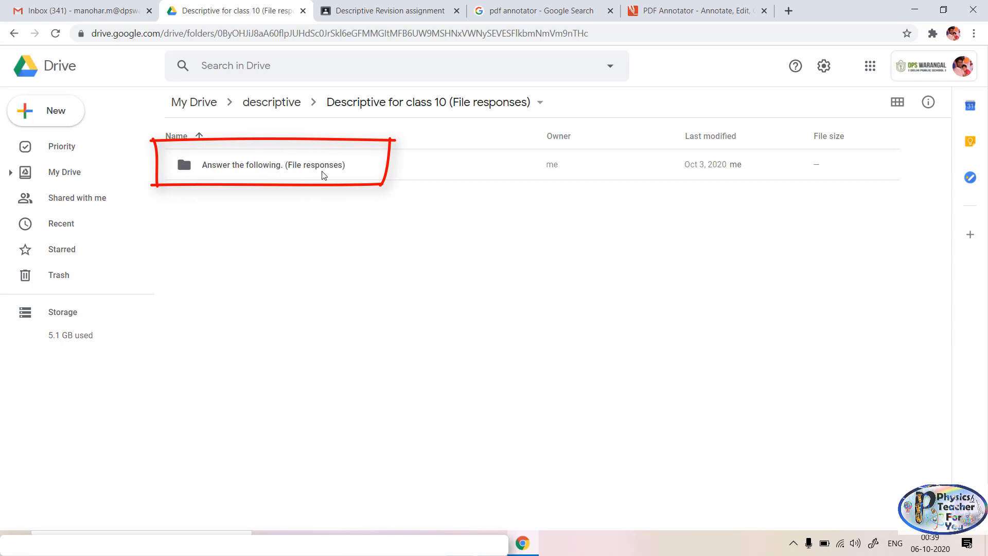
# Peek inside the Answer the following. (File responses) folder of student PDFs, then return to the class 10 folder.
pyautogui.click(273, 164)
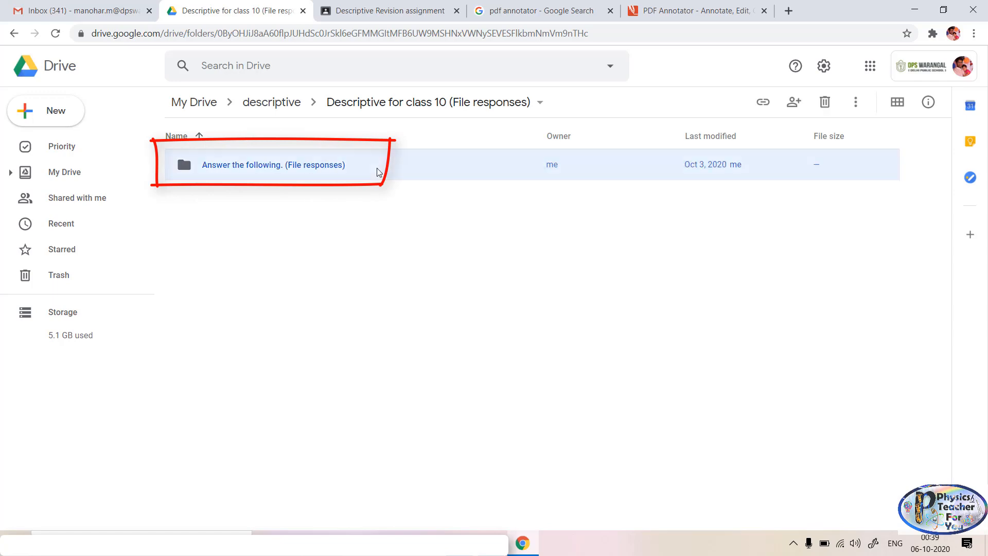
pyautogui.doubleClick(273, 165)
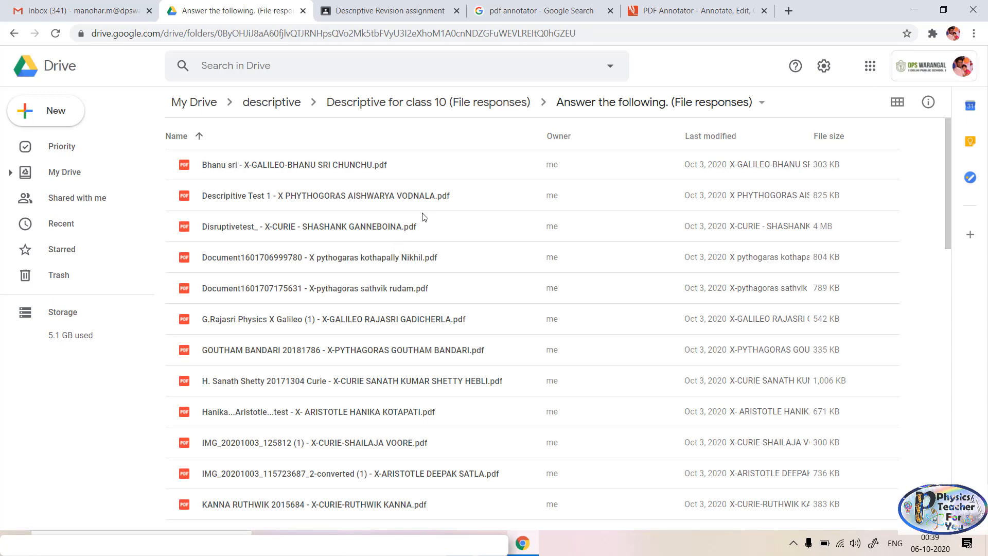
pyautogui.scroll(-3)
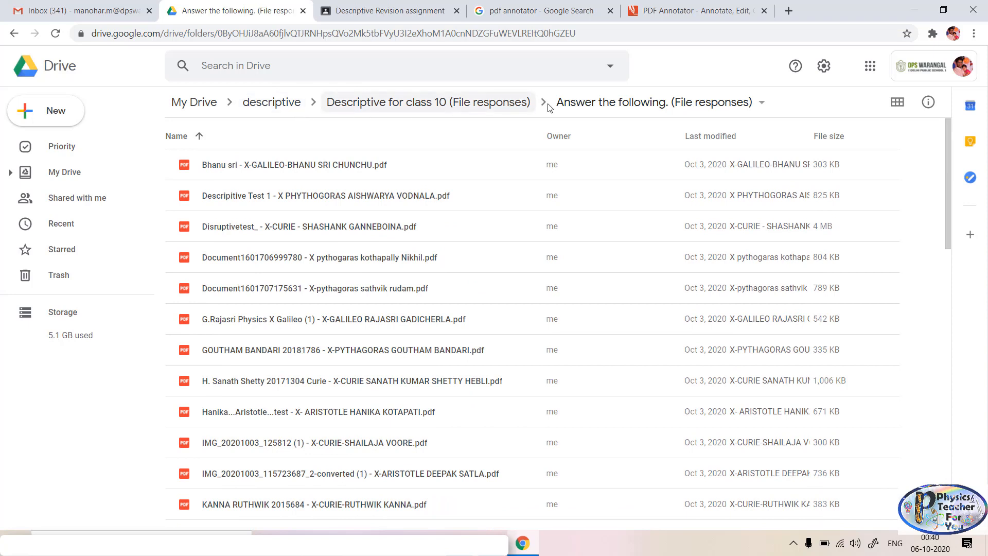
pyautogui.click(428, 102)
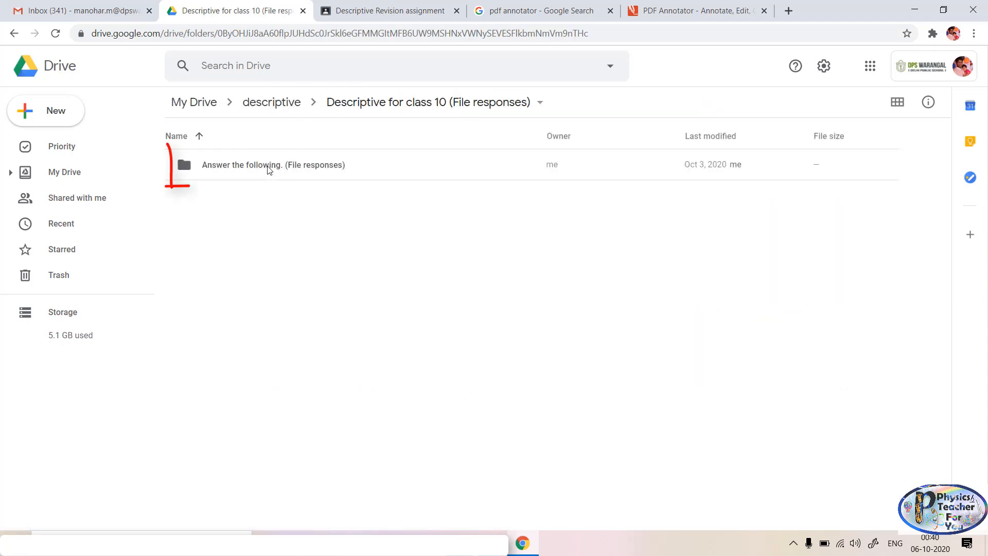
# Download the Answer the following. (File responses) folder as a zip and reveal it in Downloads.
pyautogui.rightClick(273, 165)
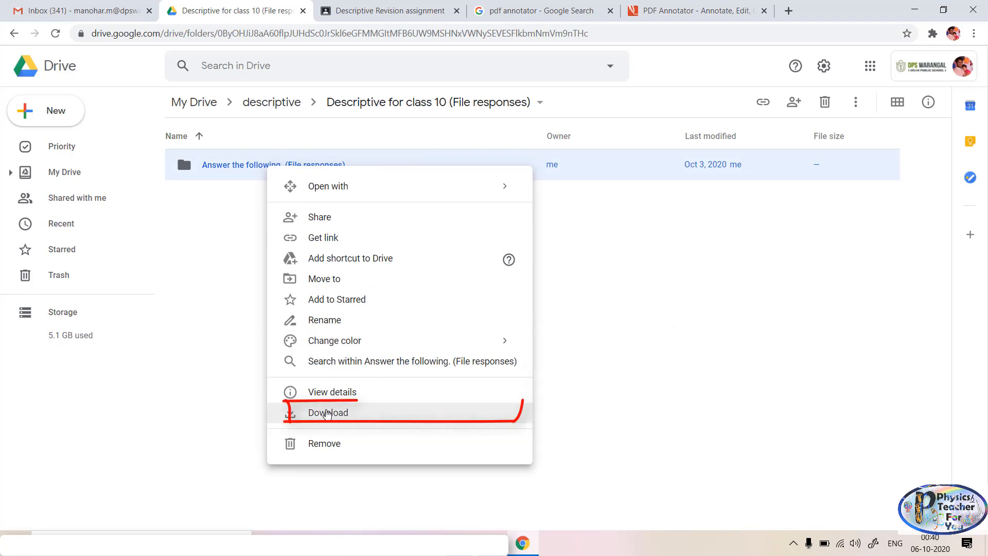
pyautogui.click(327, 412)
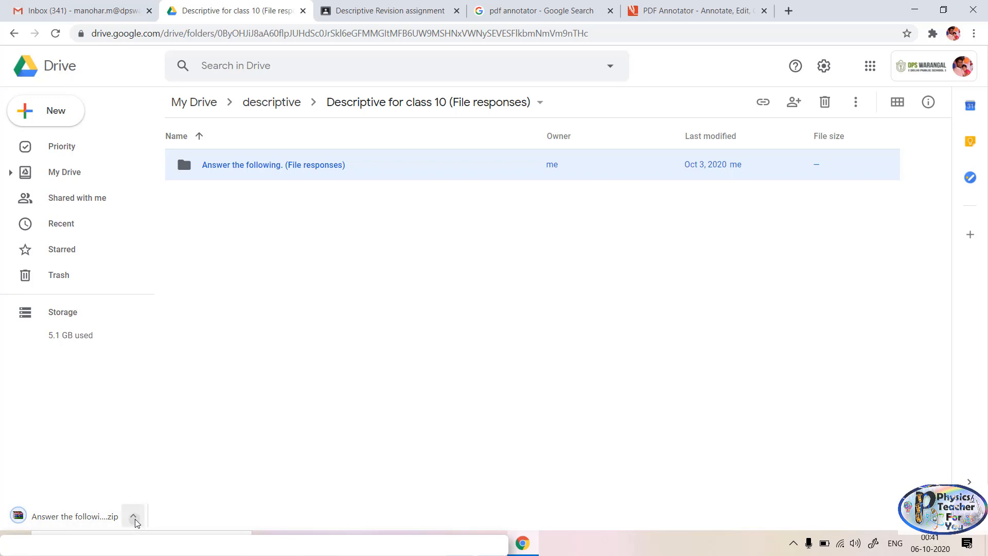
pyautogui.click(133, 516)
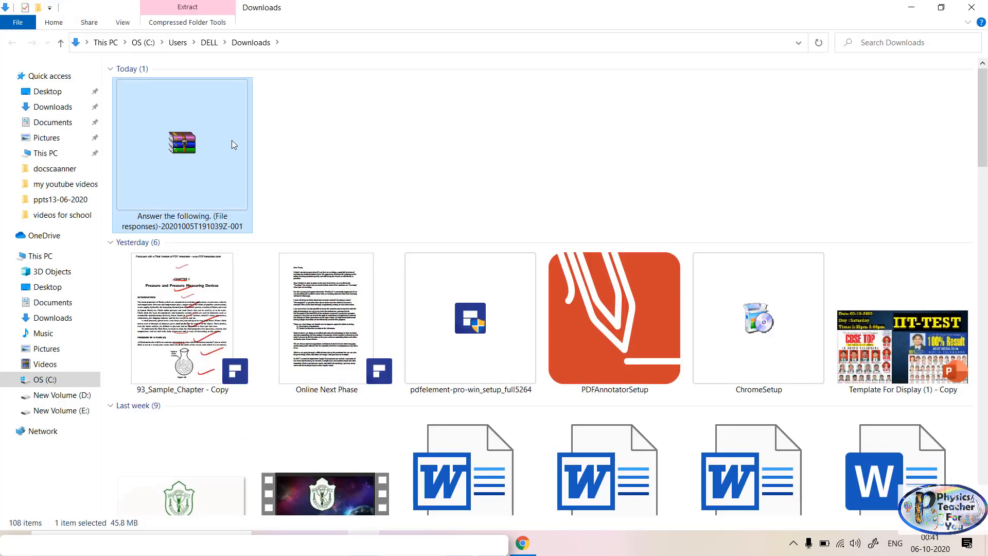
# Extract the answers zip into Downloads and browse the resulting folder of 41 student PDFs.
pyautogui.rightClick(182, 145)
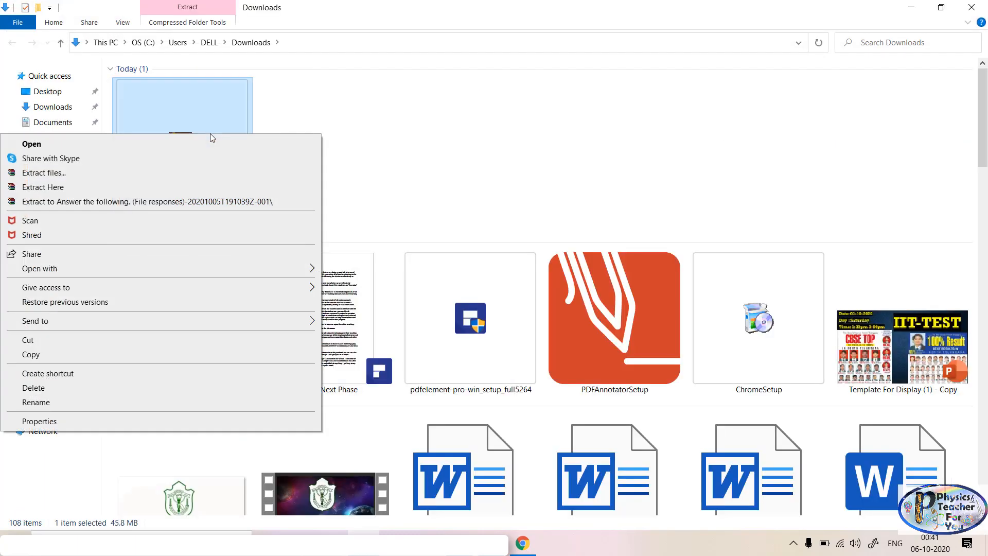
pyautogui.moveTo(54, 187)
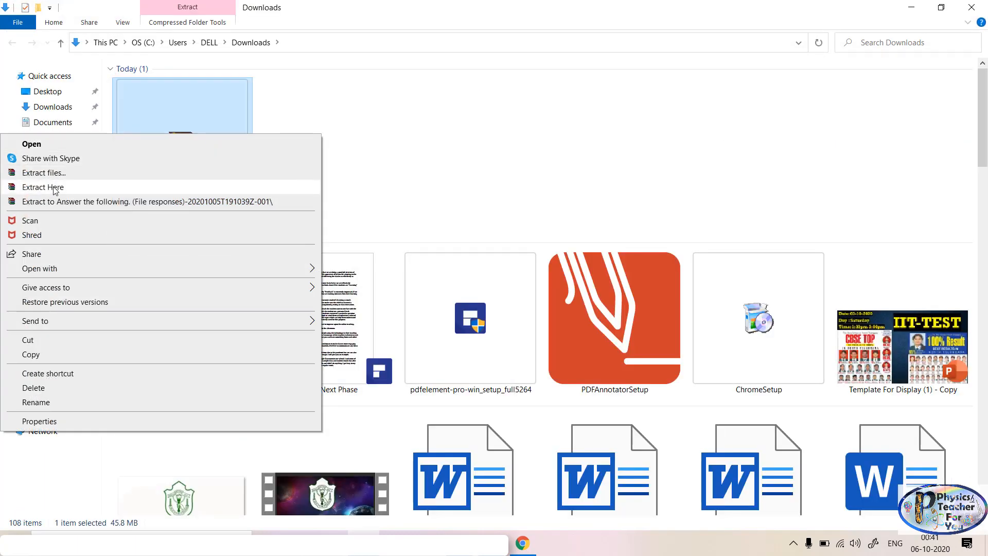
pyautogui.click(42, 187)
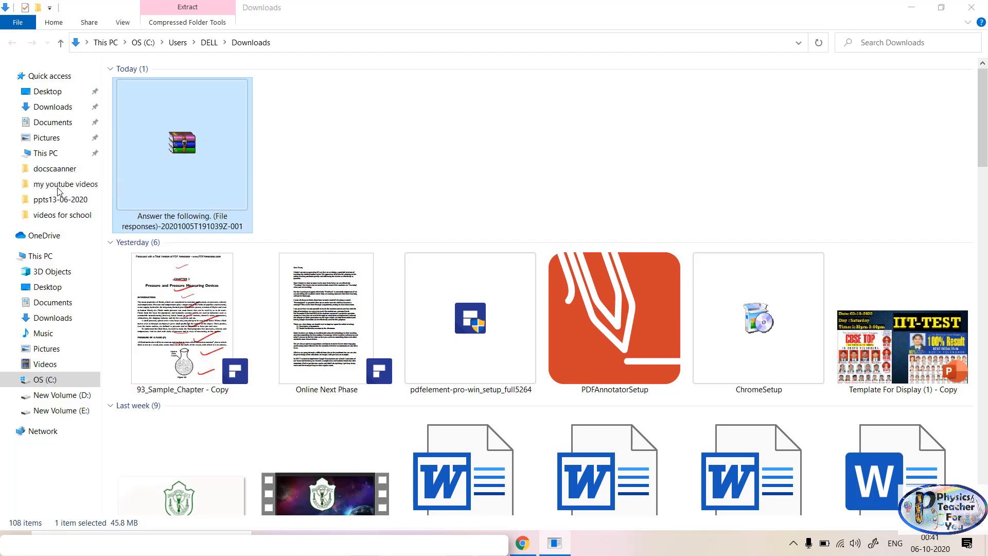
pyautogui.click(186, 8)
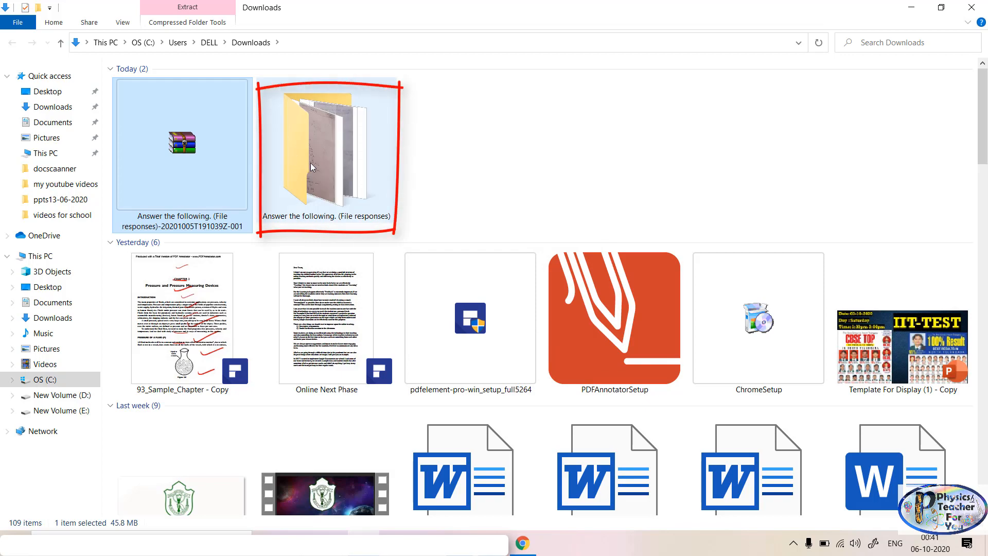
pyautogui.doubleClick(326, 152)
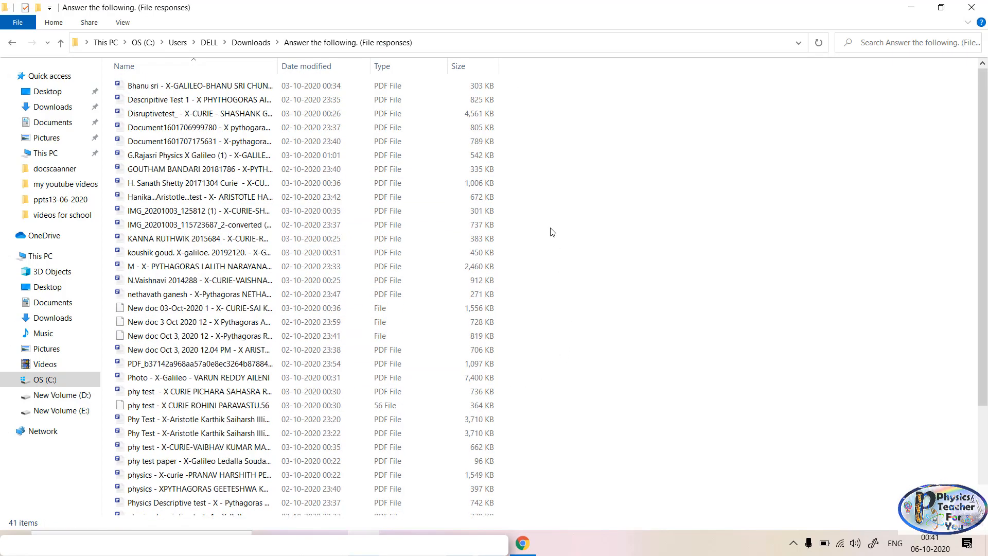
pyautogui.moveTo(876, 119)
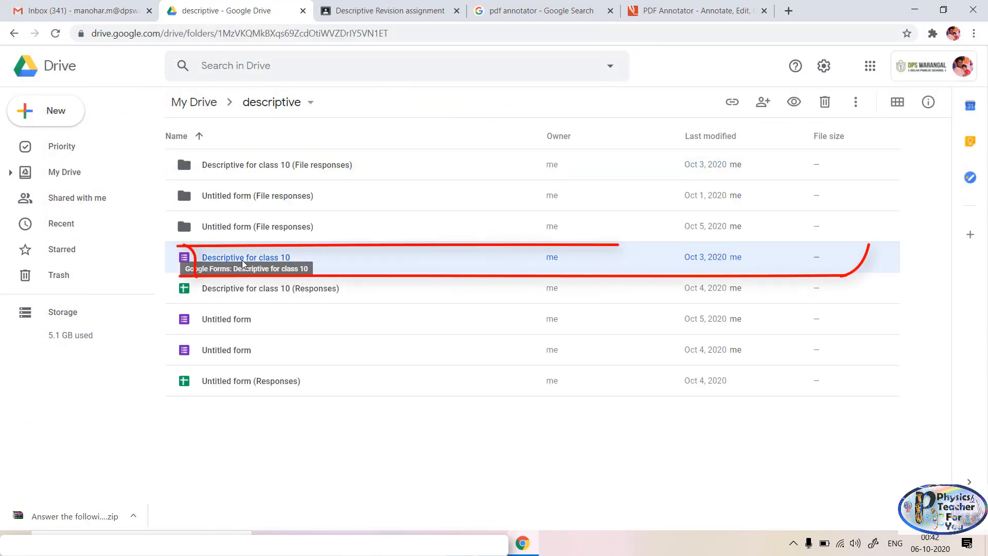
# Review the Descriptive for class 10 form's 41 responses and bring up the responses spreadsheet.
pyautogui.doubleClick(246, 257)
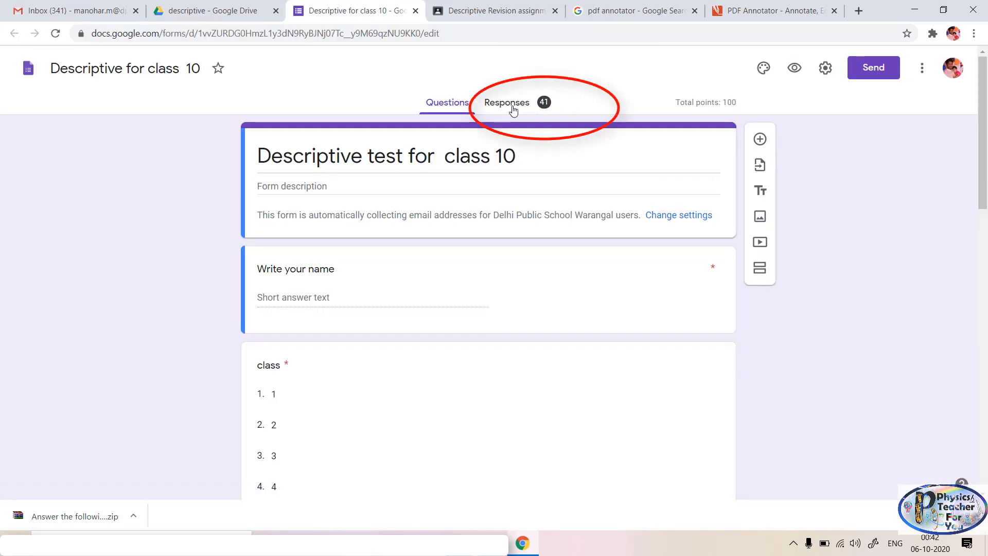
pyautogui.click(506, 102)
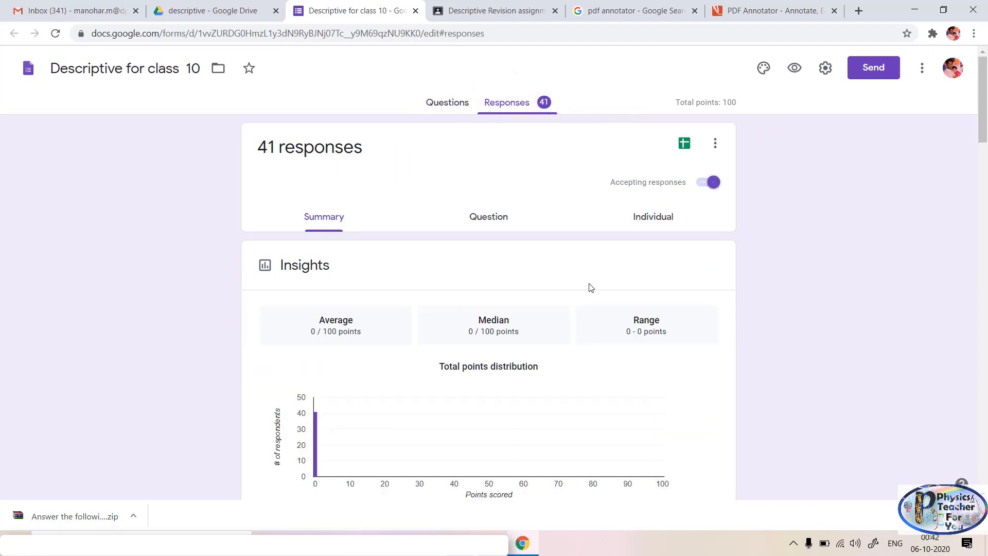
pyautogui.scroll(-3)
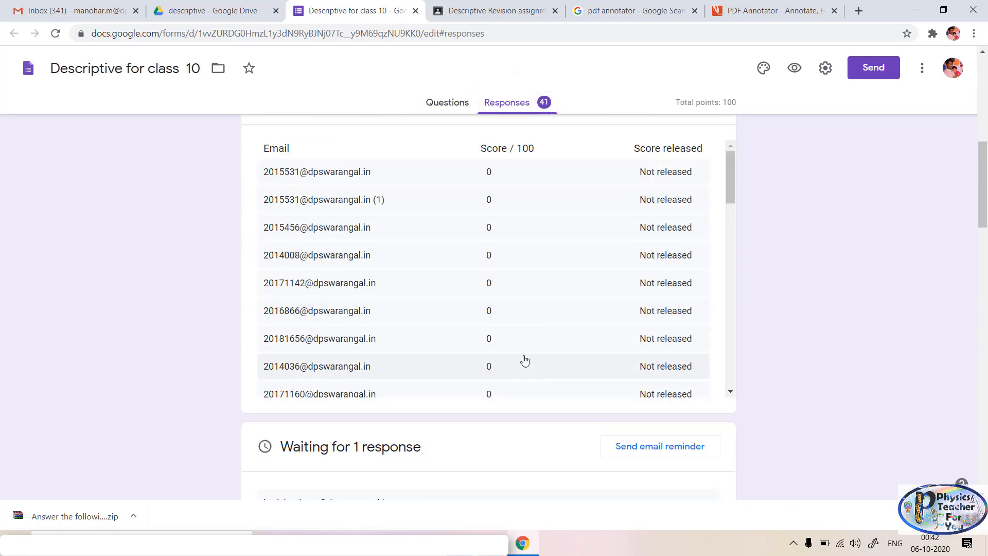
pyautogui.scroll(-3)
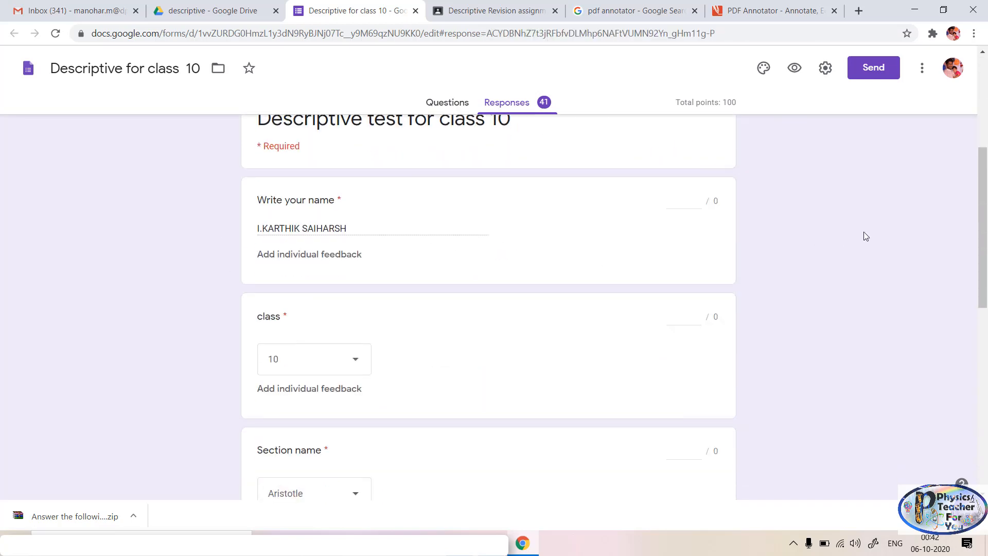
pyautogui.scroll(-3)
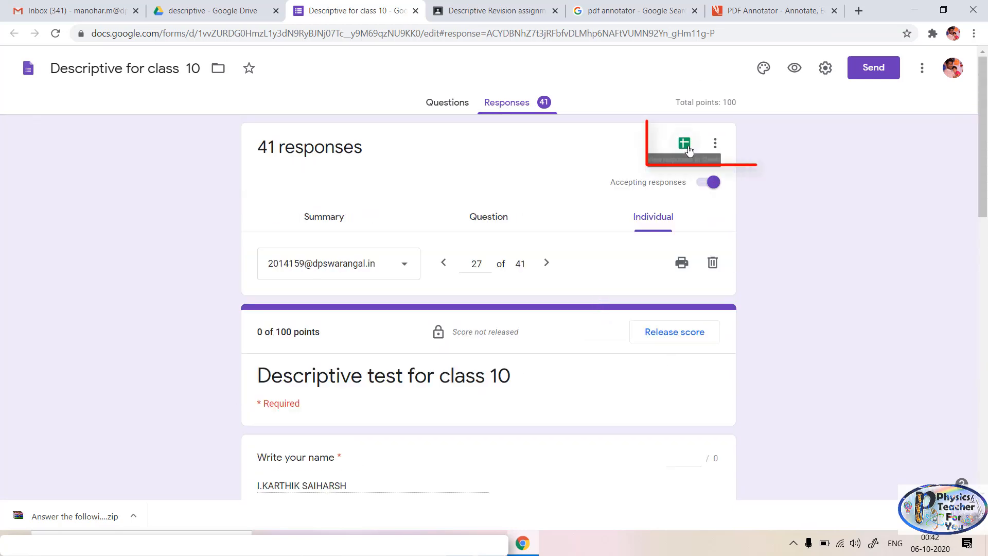
pyautogui.moveTo(684, 143)
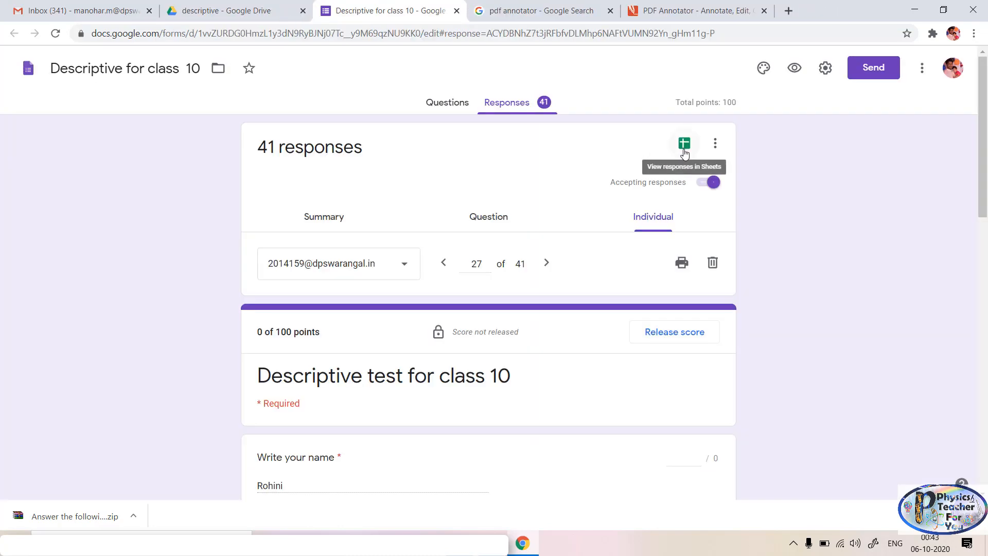
pyautogui.click(683, 143)
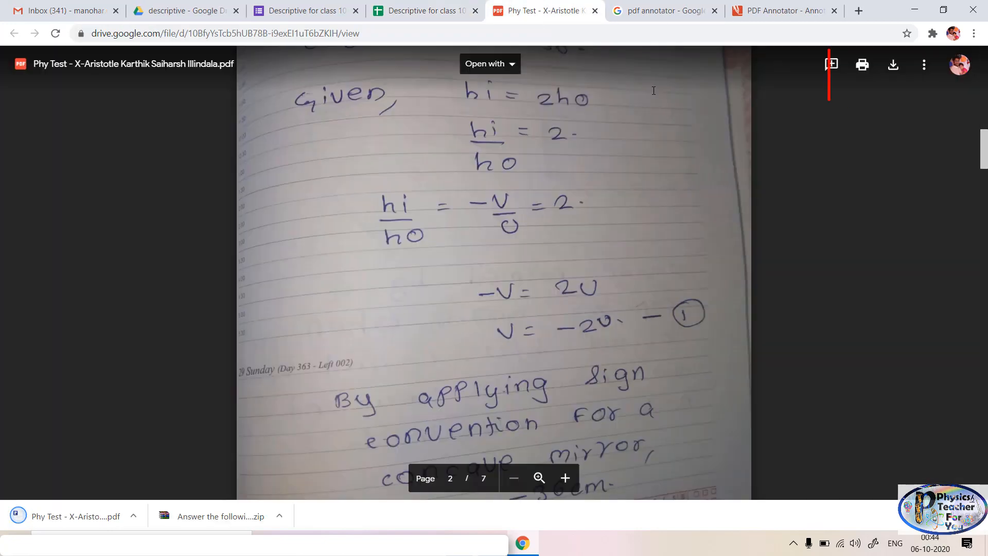
pyautogui.moveTo(893, 63)
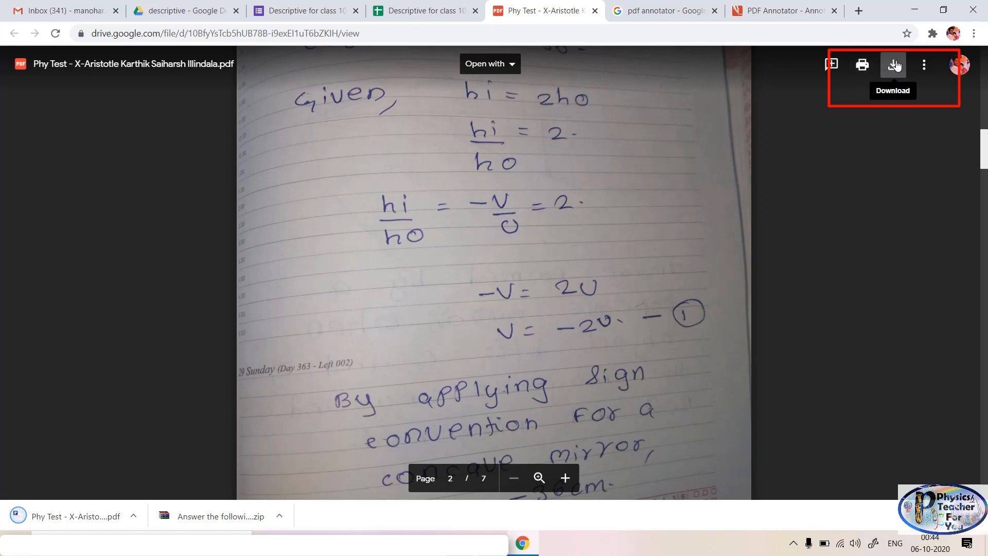
# Download the previewed student's Phy Test answer PDF to the computer.
pyautogui.click(893, 63)
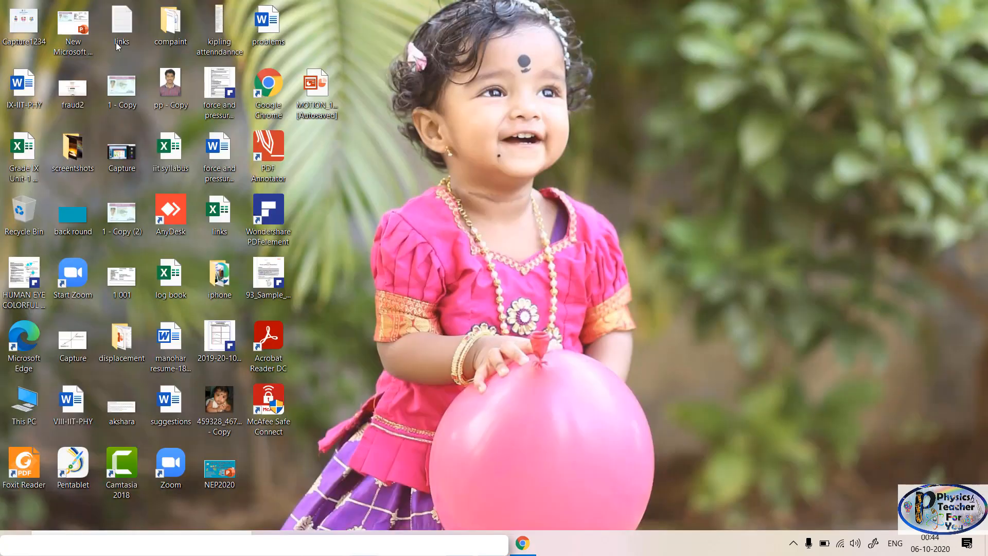
pyautogui.doubleClick(170, 24)
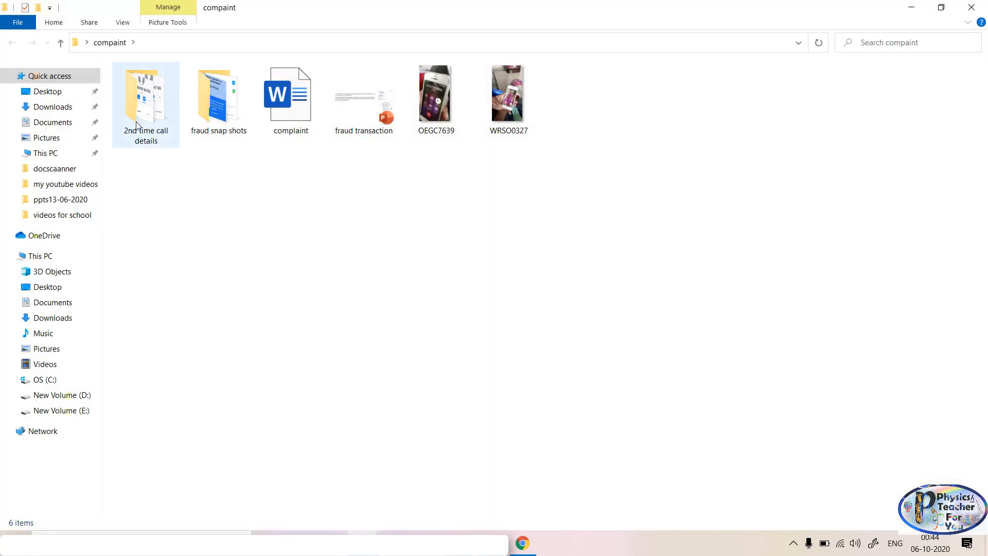
pyautogui.click(53, 121)
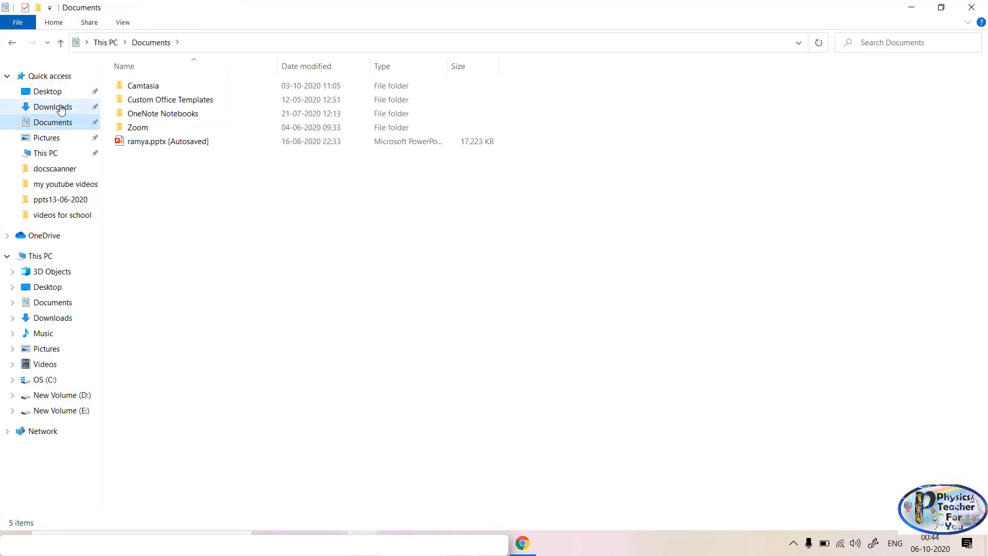
pyautogui.click(53, 106)
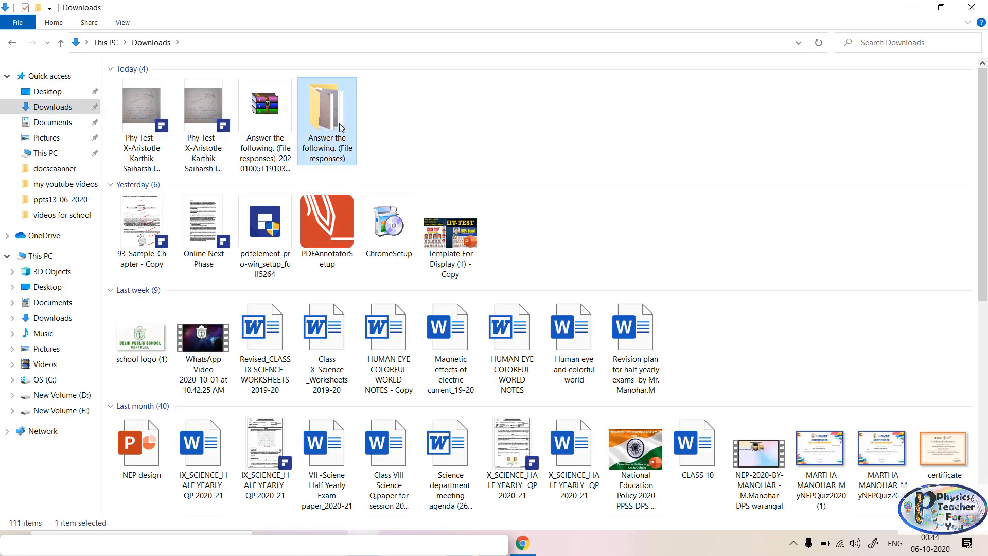
pyautogui.doubleClick(326, 105)
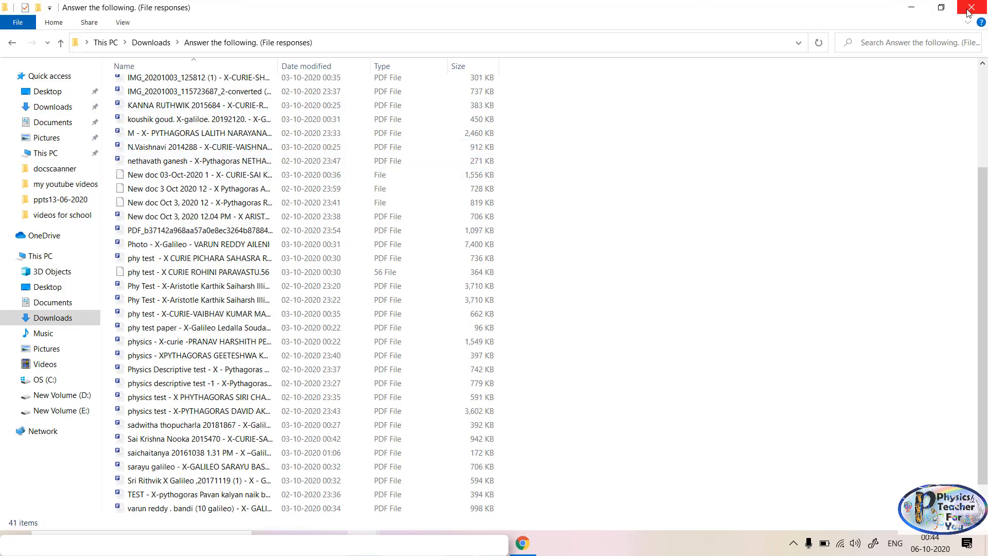
pyautogui.moveTo(976, 9)
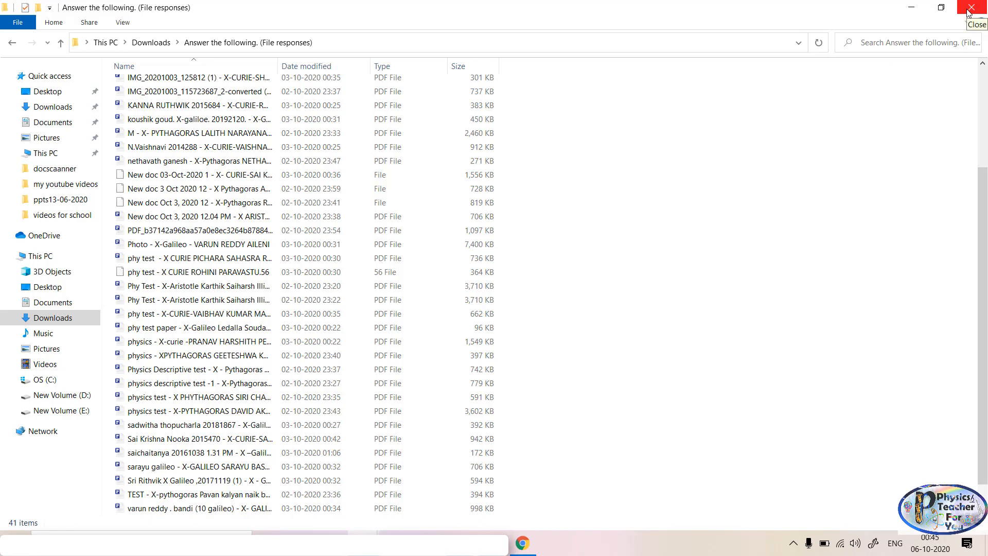
pyautogui.click(978, 7)
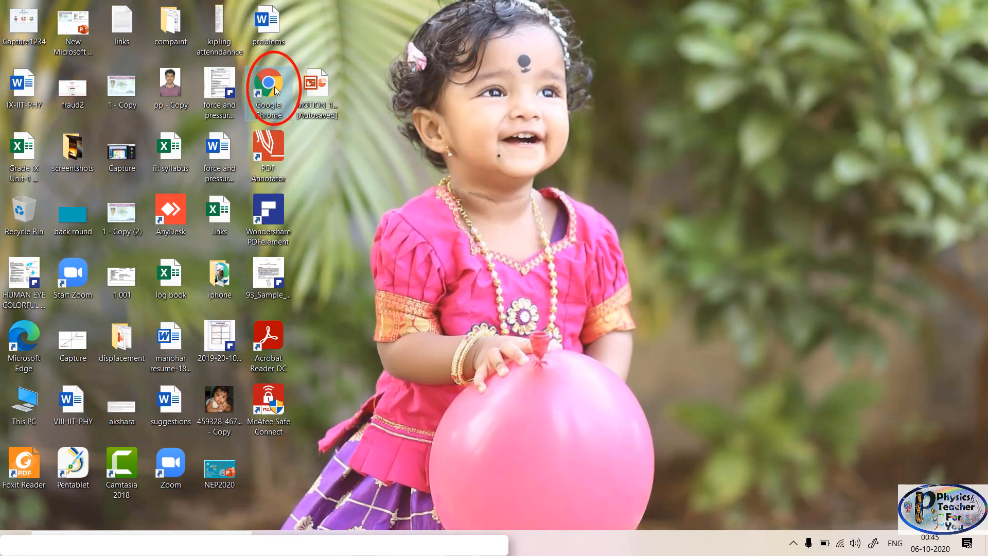
# Search Google for 'pdf annotator' in Chrome and land on the pdfannotator.com site.
pyautogui.doubleClick(268, 85)
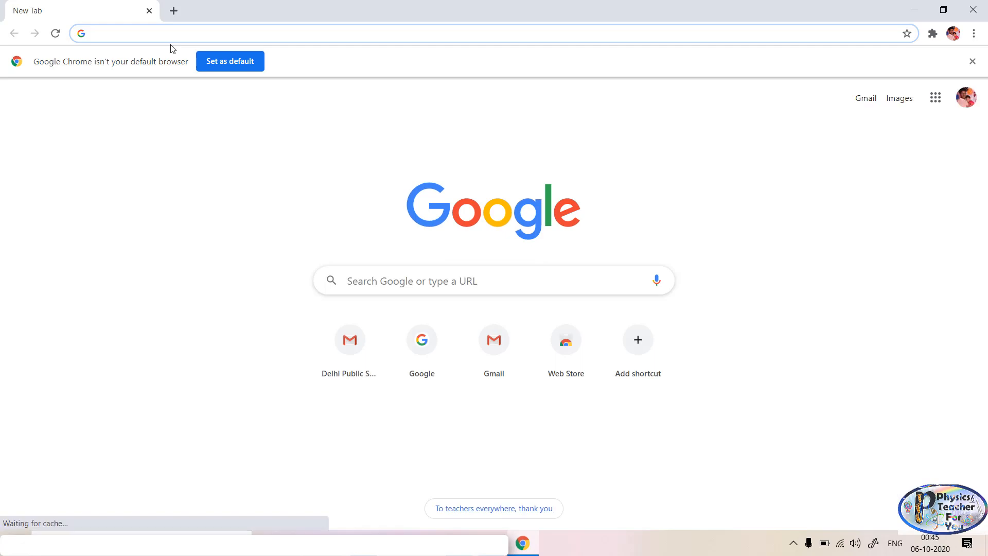
pyautogui.write('google.com')
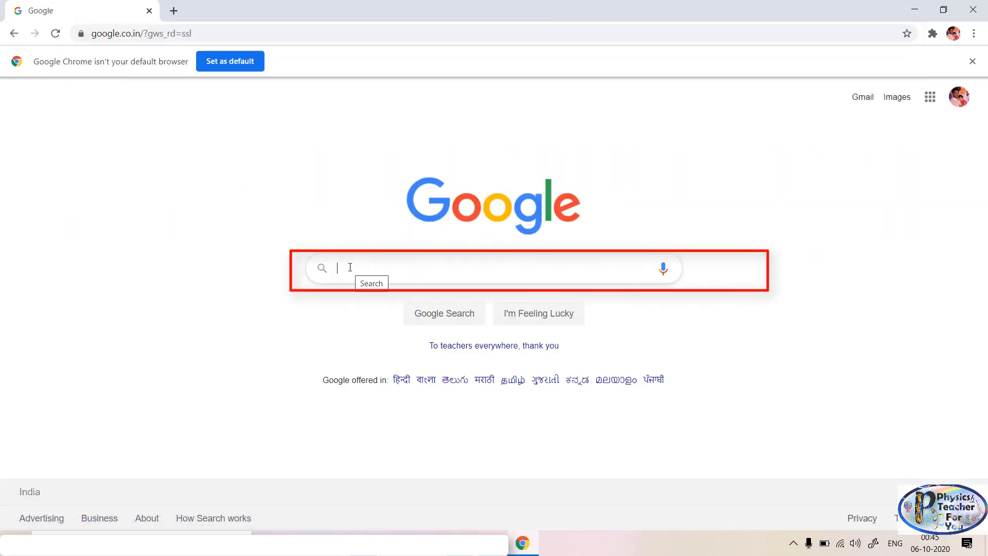
pyautogui.write('pdf annotator')
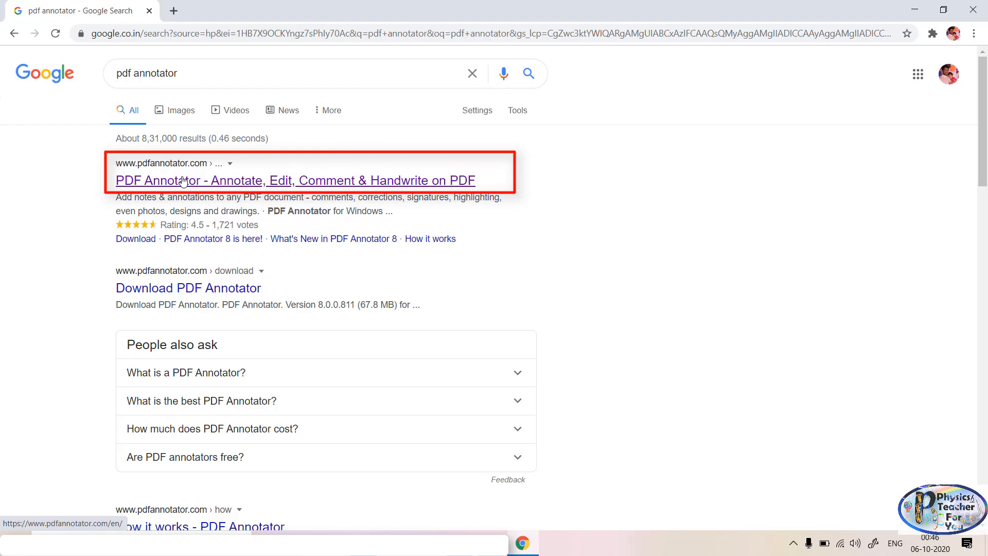
pyautogui.click(295, 180)
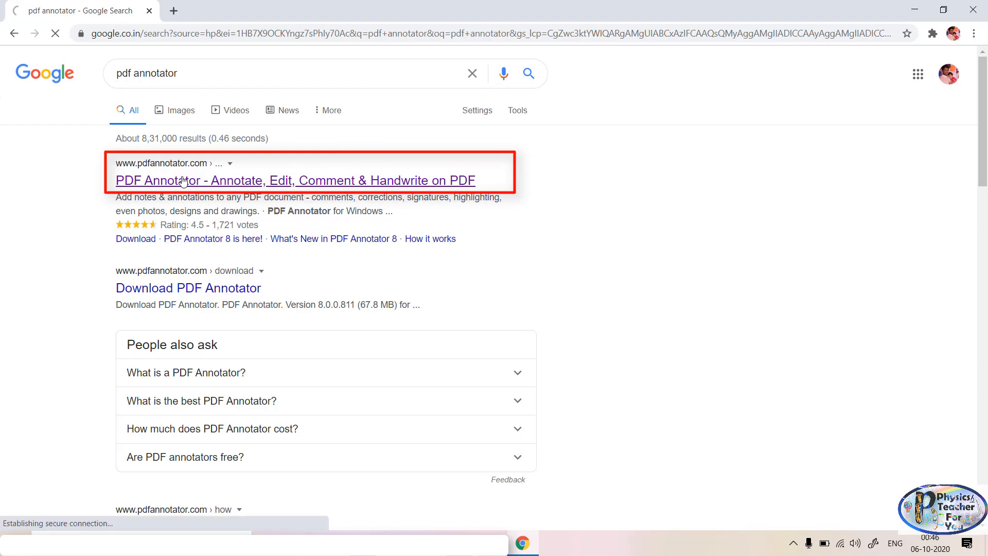
pyautogui.click(295, 180)
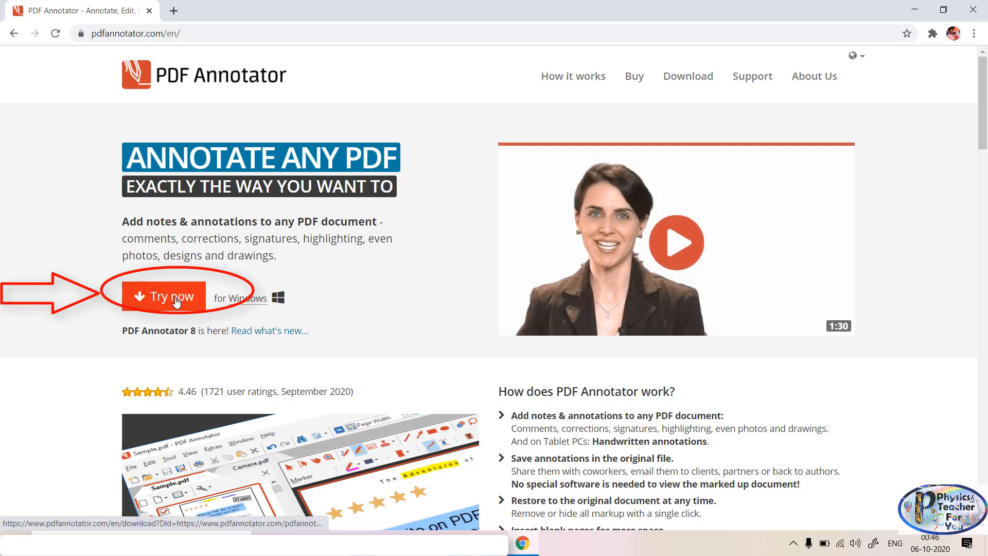
# Download PDFAnnotatorSetup.exe via Try now, run the installer and minimise Chrome.
pyautogui.click(172, 297)
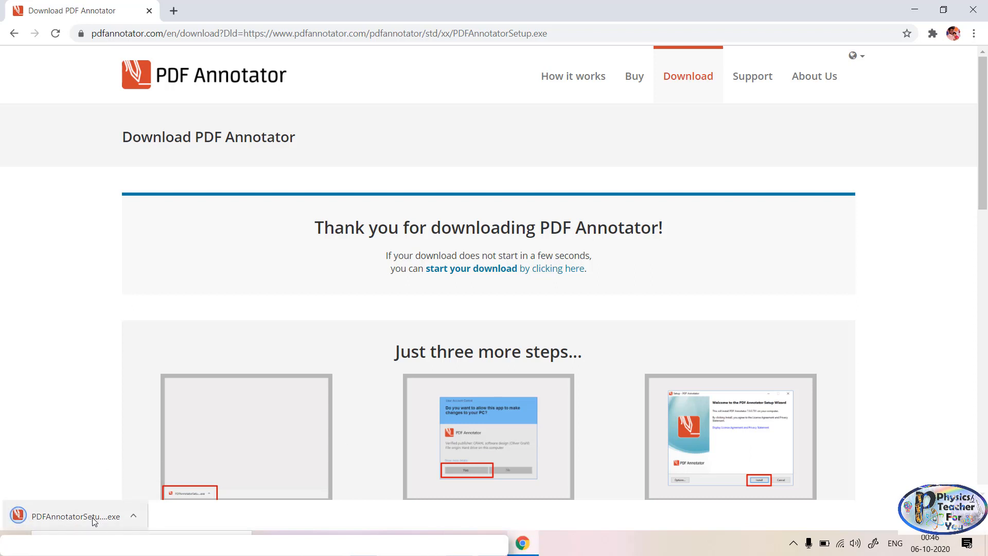
pyautogui.click(69, 515)
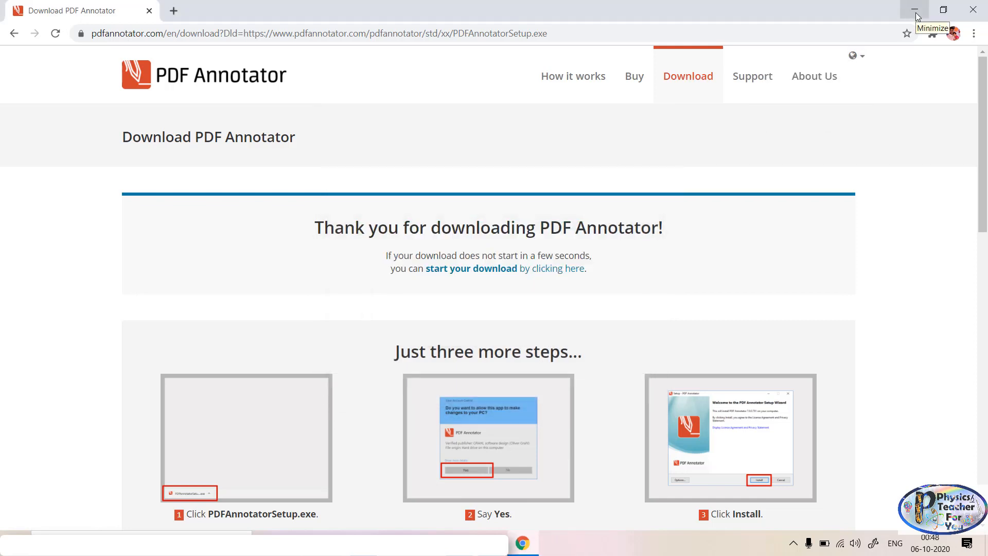
pyautogui.click(914, 9)
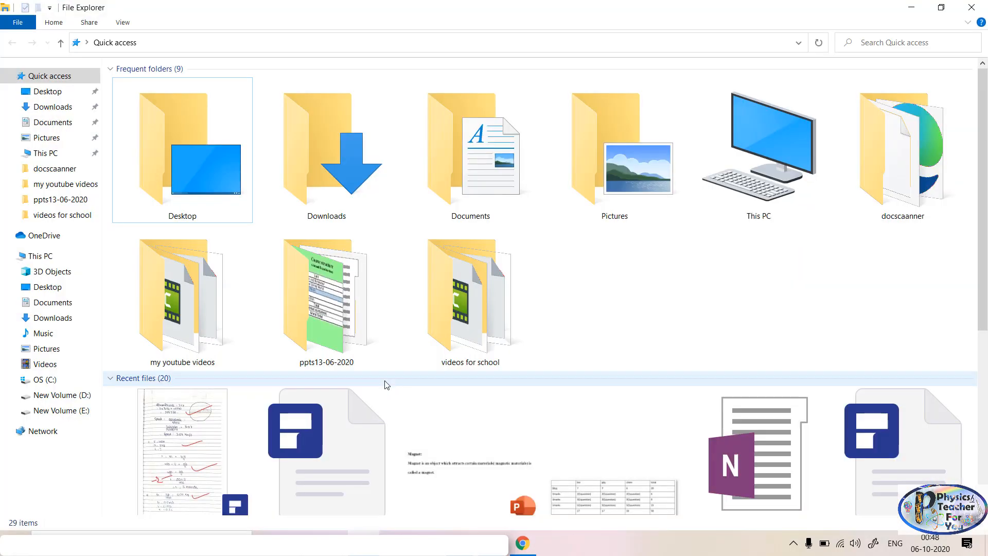
# Browse Downloads into the Answer the following (File responses) folder and select the Bhanu sri PDF.
pyautogui.click(52, 106)
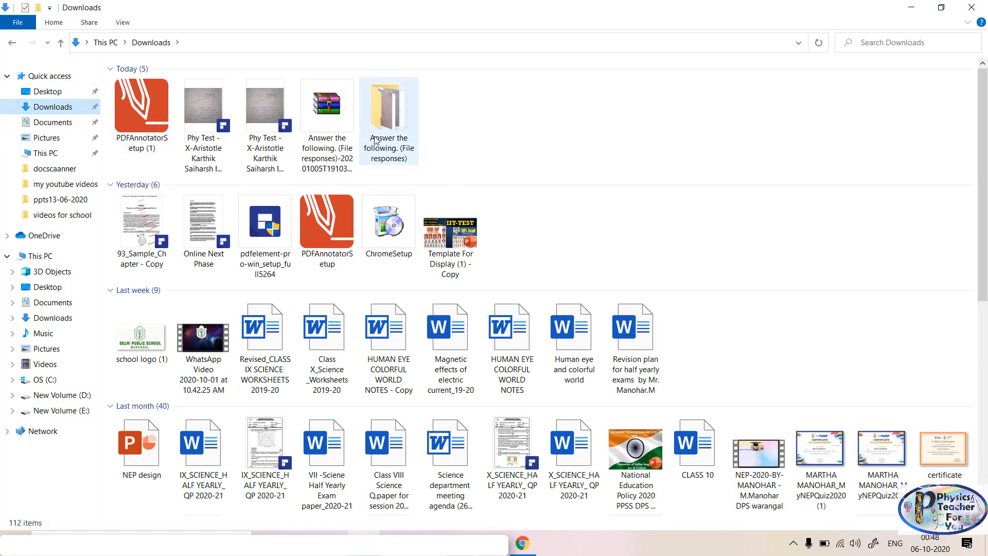
pyautogui.moveTo(389, 113)
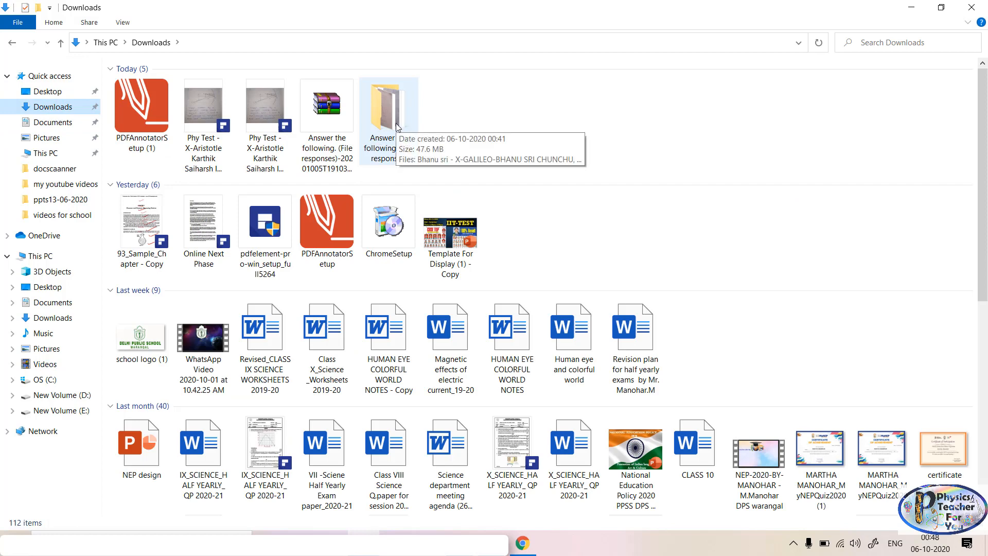
pyautogui.doubleClick(389, 104)
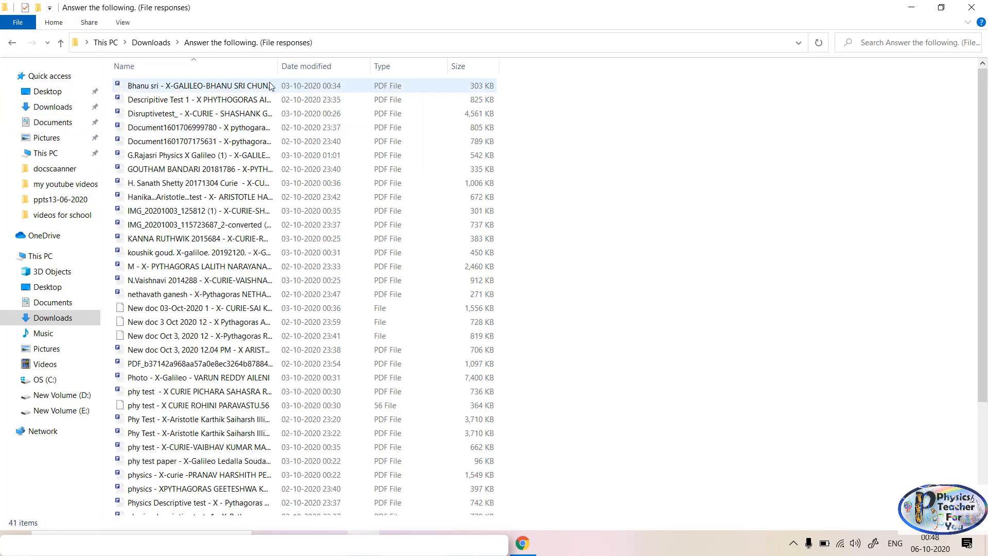
pyautogui.click(195, 210)
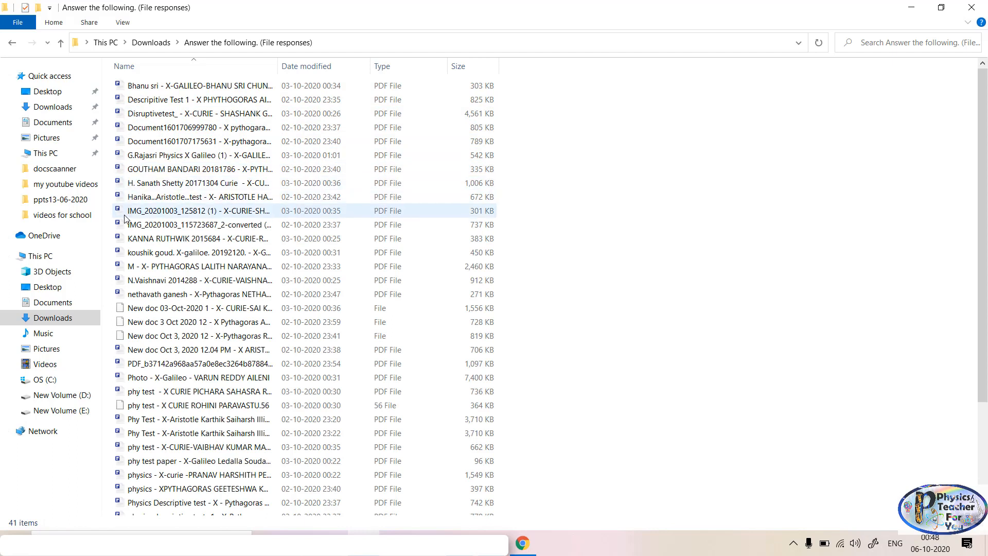
pyautogui.click(199, 100)
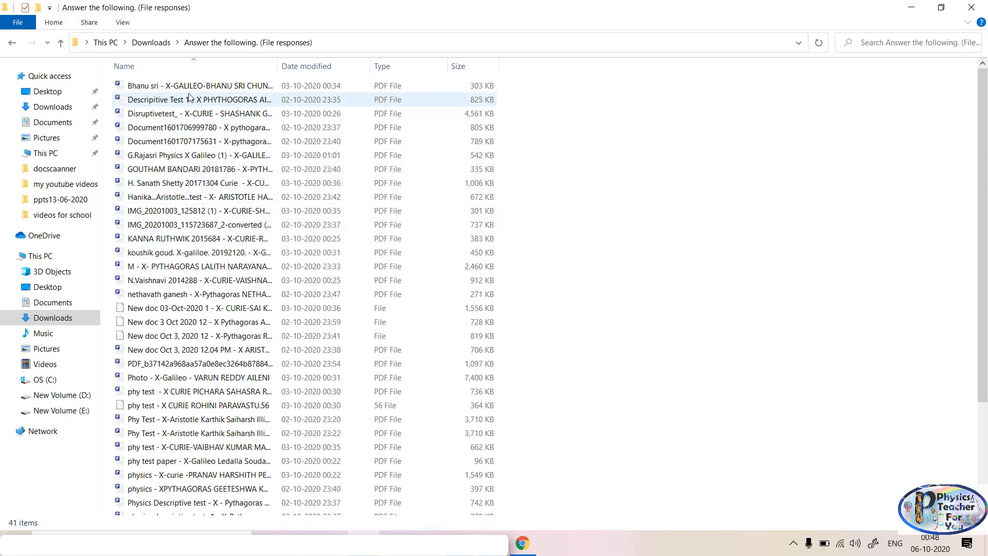
pyautogui.moveTo(189, 100)
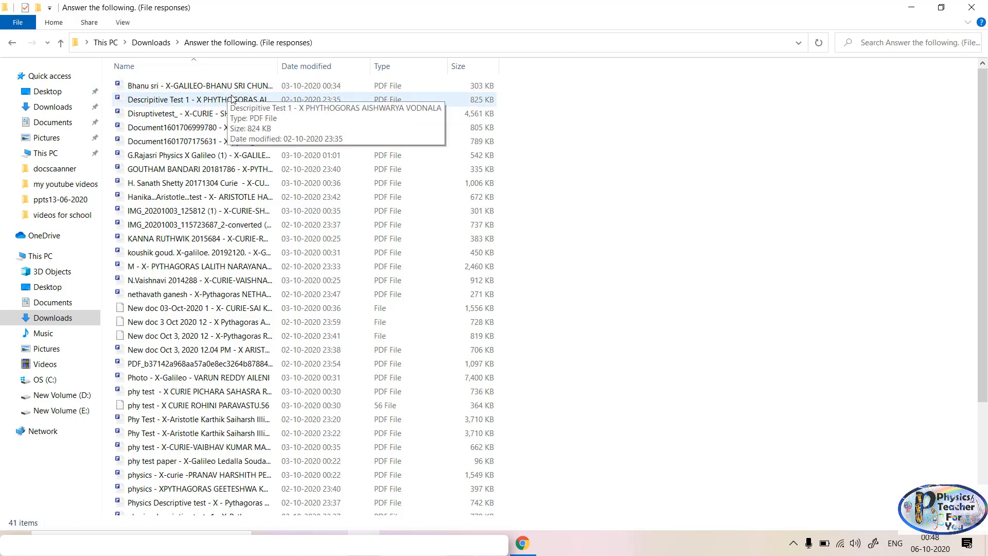
pyautogui.click(199, 85)
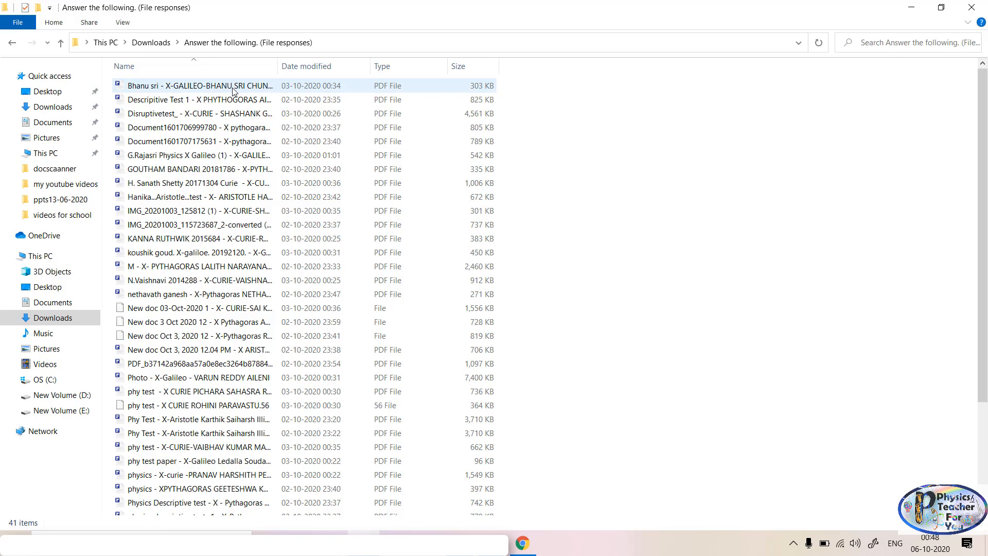
pyautogui.click(198, 85)
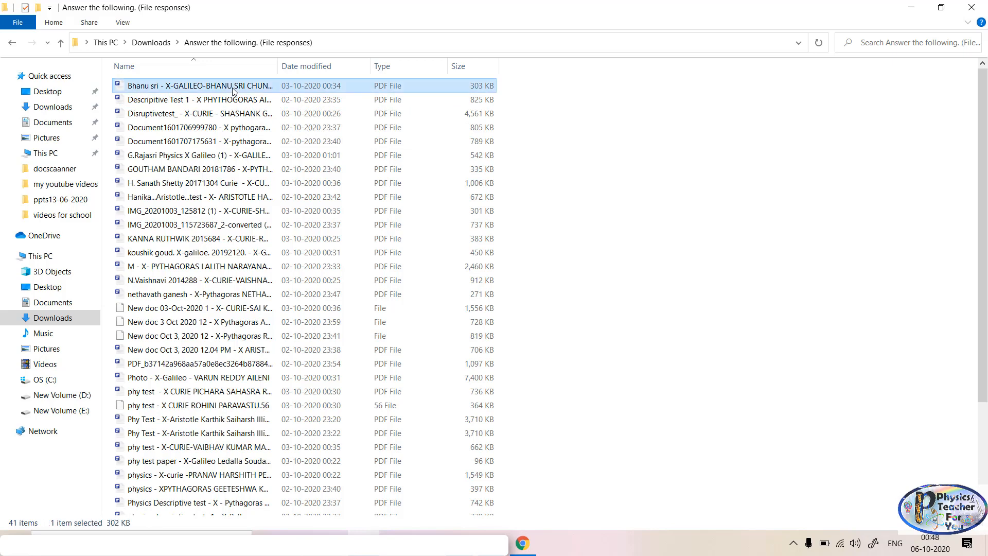
# Through the PDF's Properties, set PDF Annotator as the default app for PDF files.
pyautogui.rightClick(199, 85)
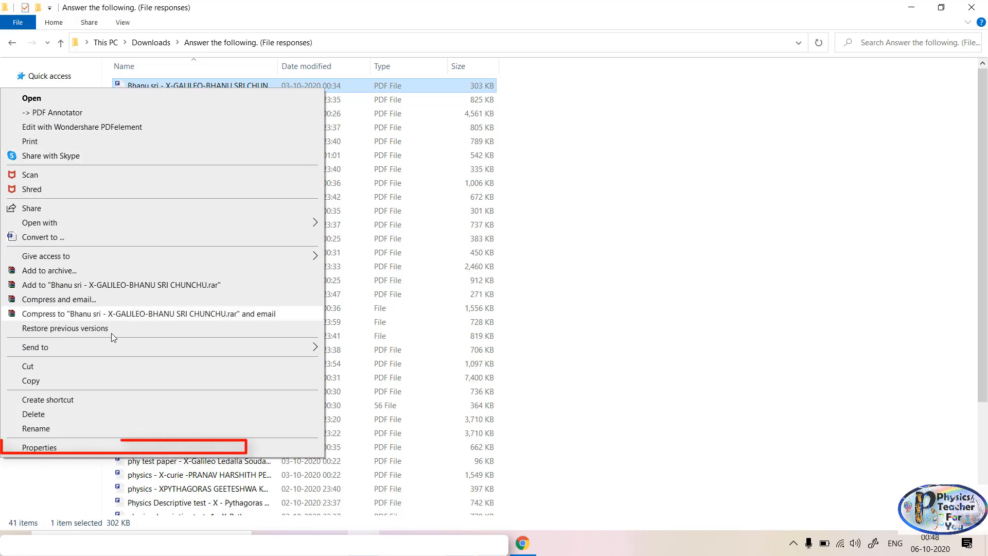
pyautogui.moveTo(37, 453)
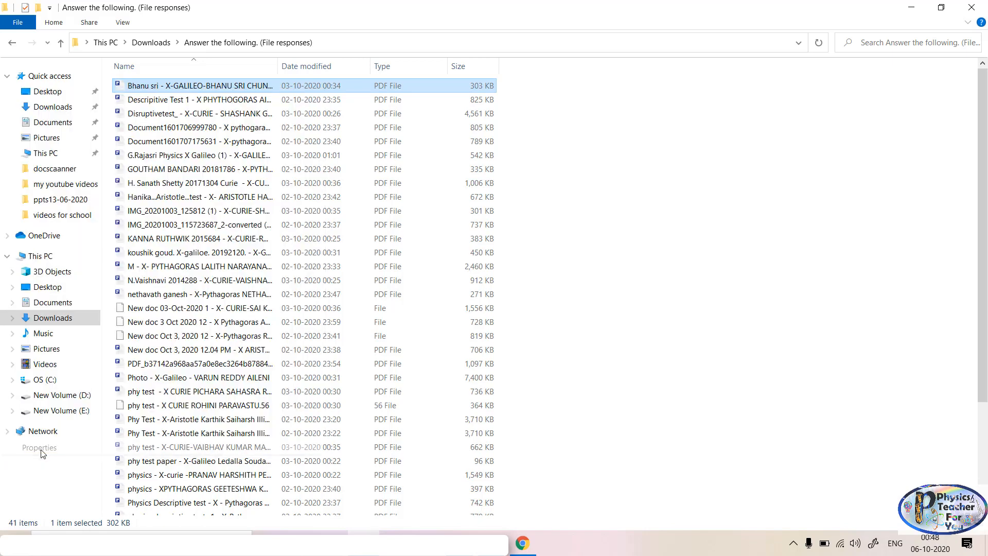
pyautogui.click(39, 448)
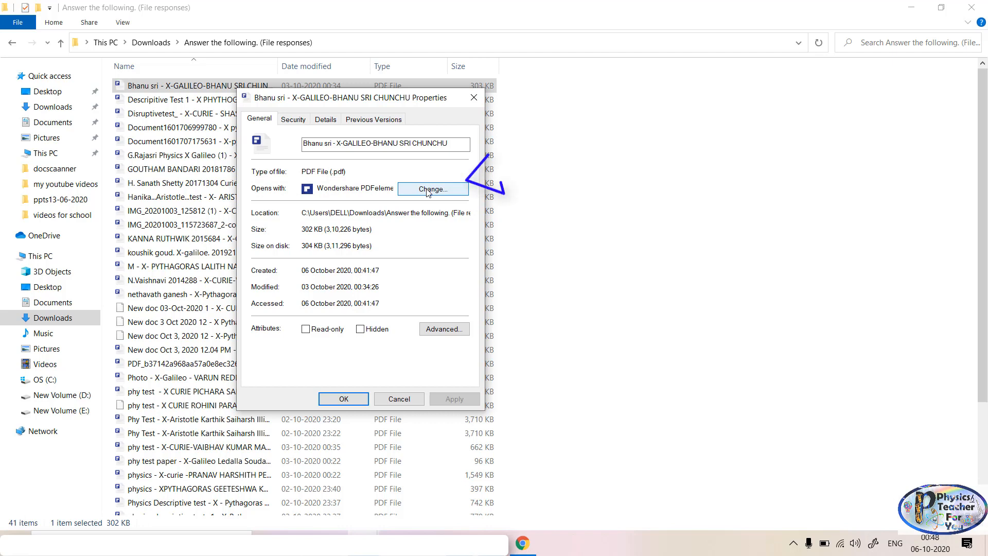
pyautogui.click(432, 189)
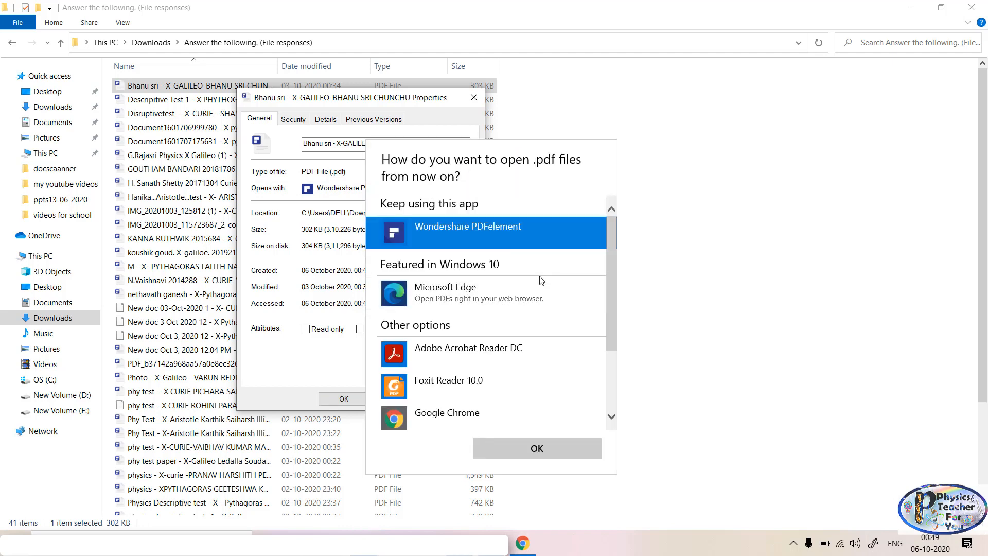
pyautogui.moveTo(507, 361)
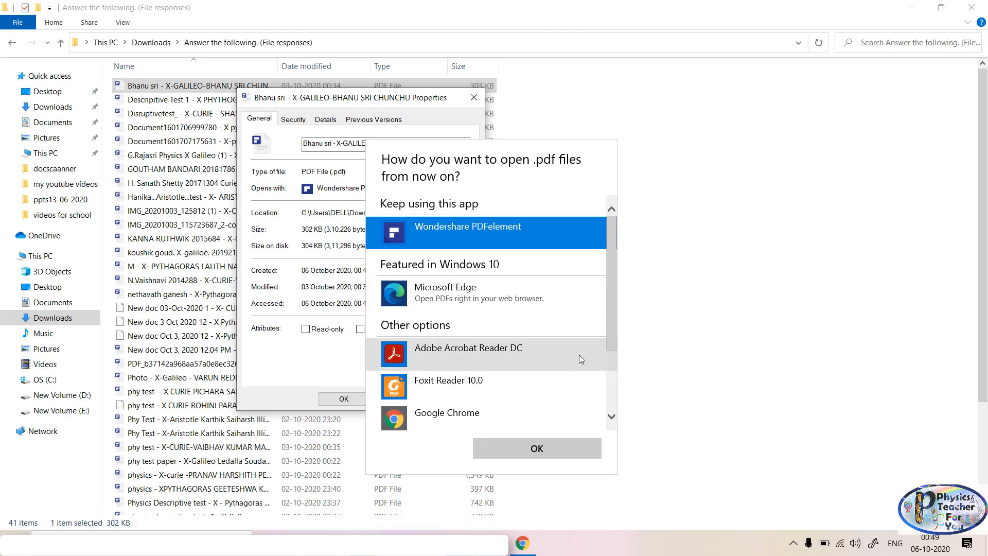
pyautogui.scroll(-3)
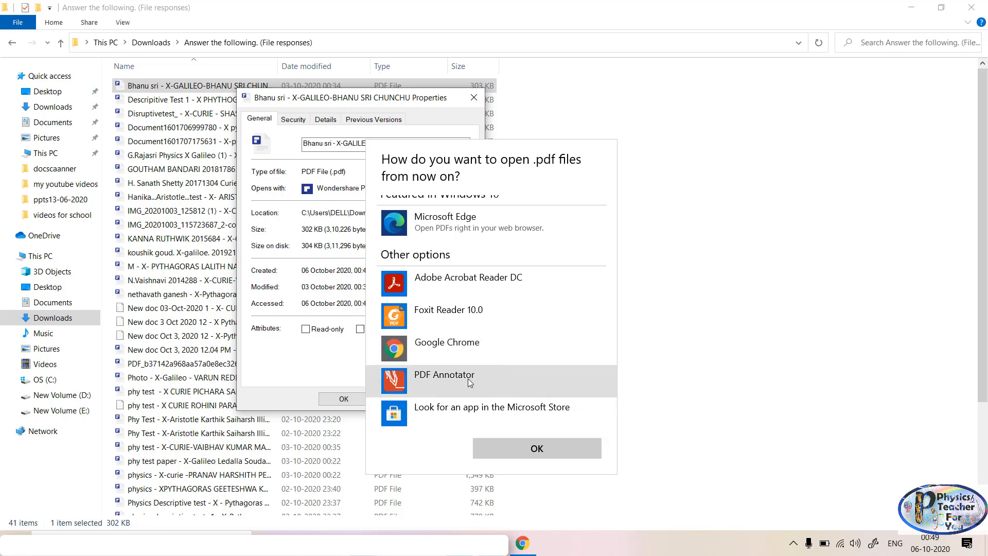
pyautogui.click(444, 375)
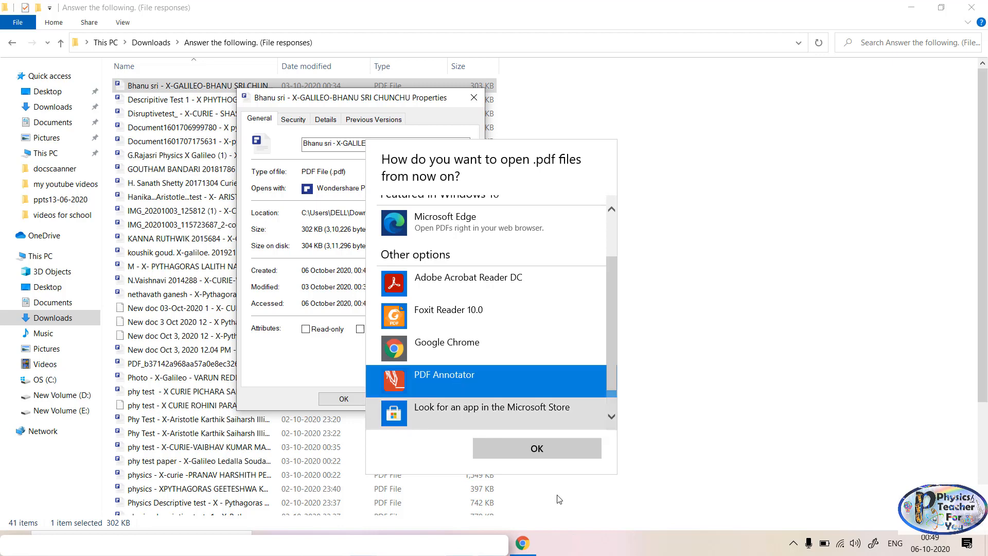
pyautogui.click(535, 447)
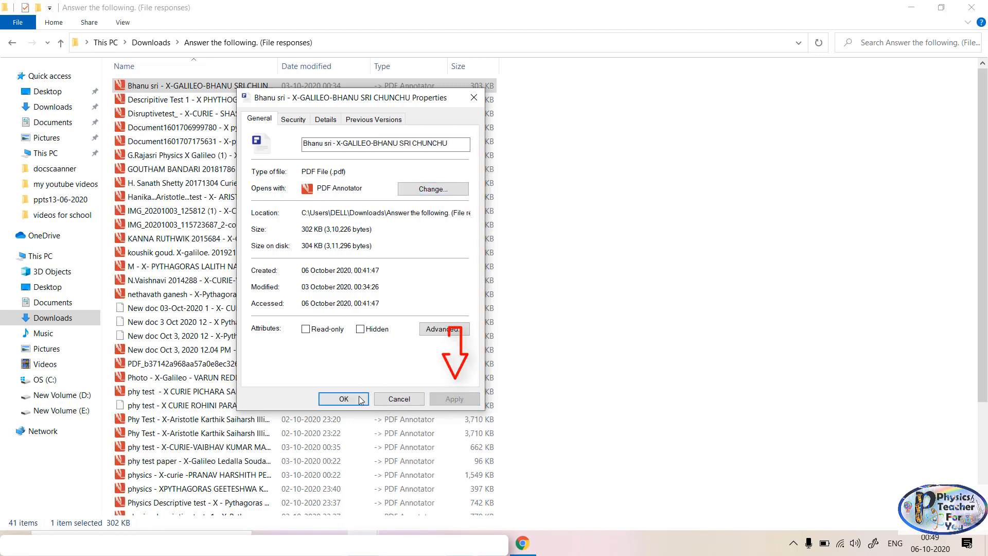
# Confirm the Properties dialog and select the first student's answer PDF, now a PDF Annotator file.
pyautogui.click(344, 398)
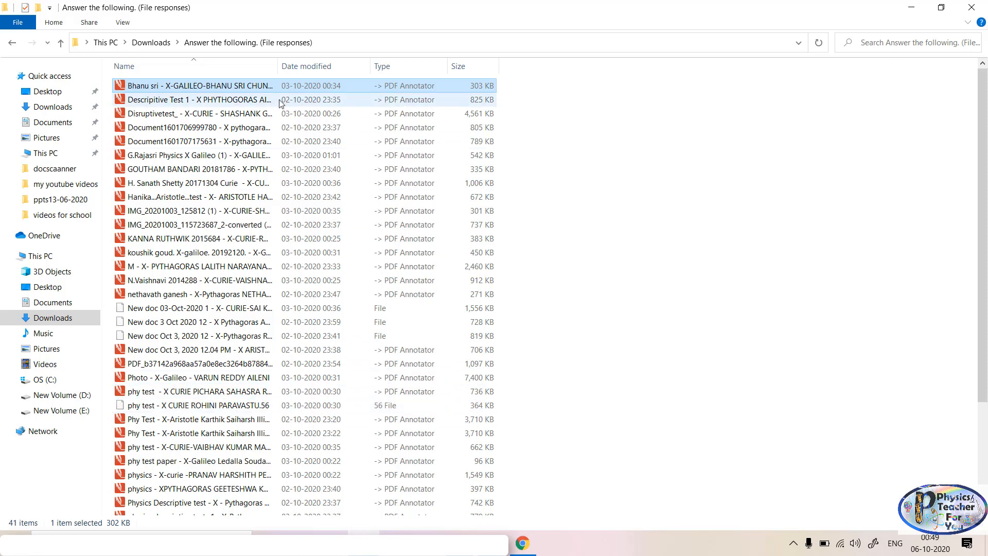
pyautogui.click(198, 85)
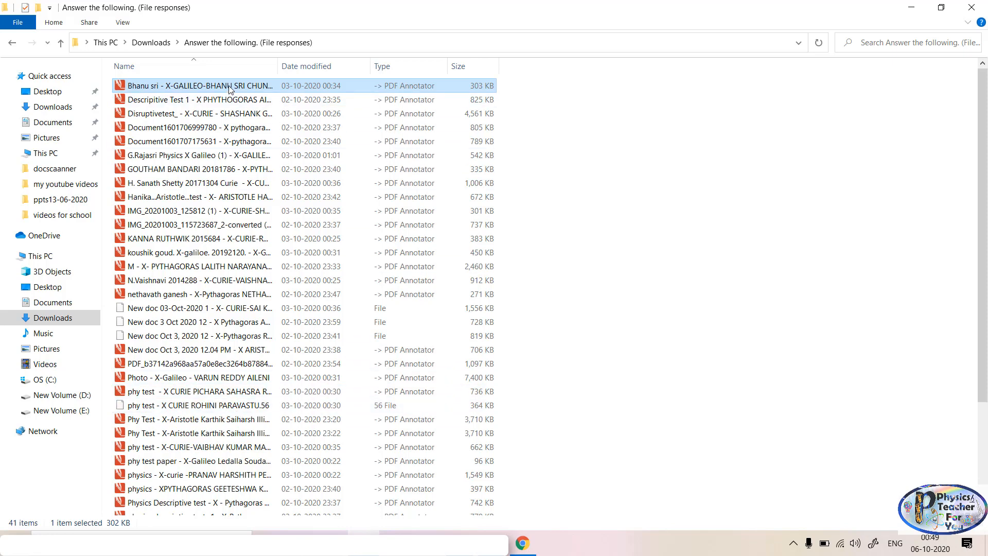
pyautogui.doubleClick(197, 85)
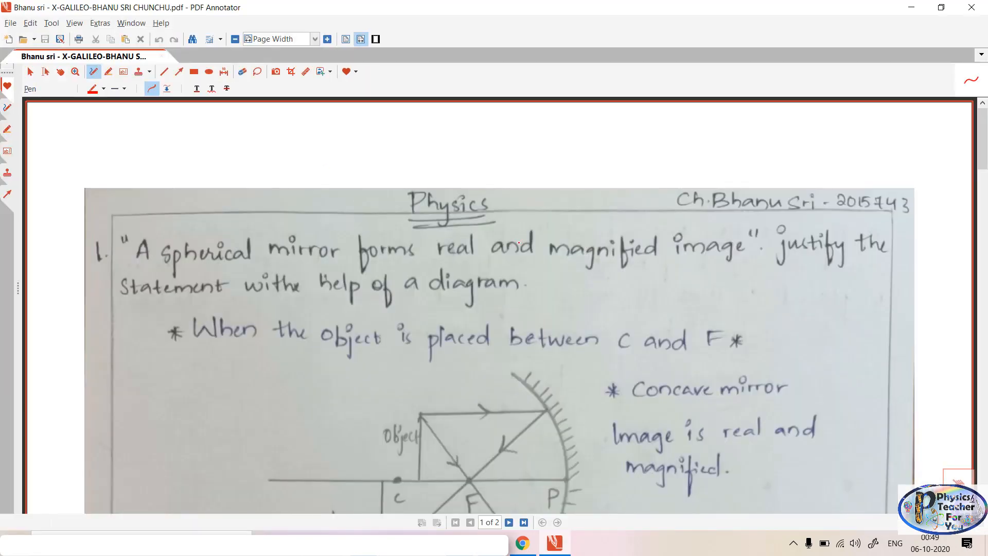
pyautogui.scroll(-3)
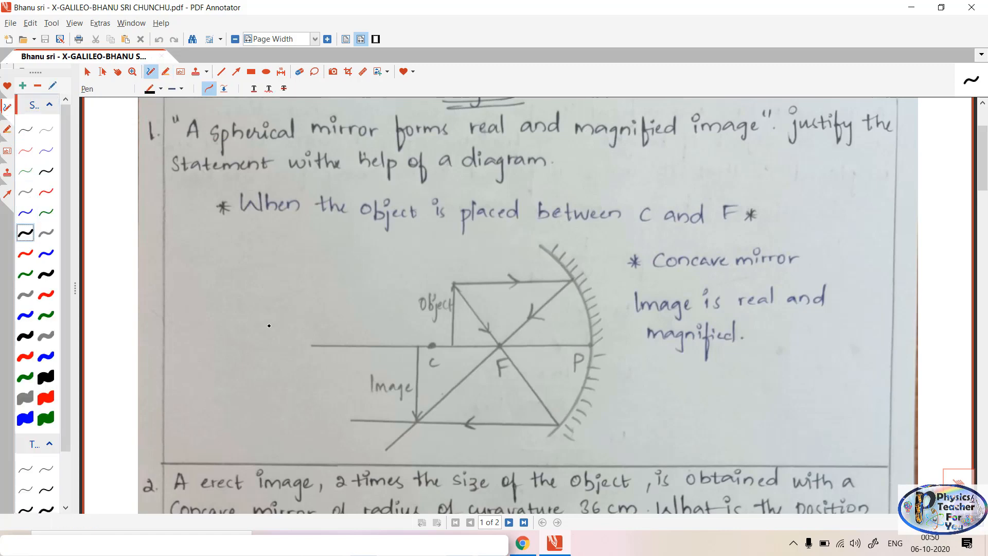
pyautogui.moveTo(280, 229)
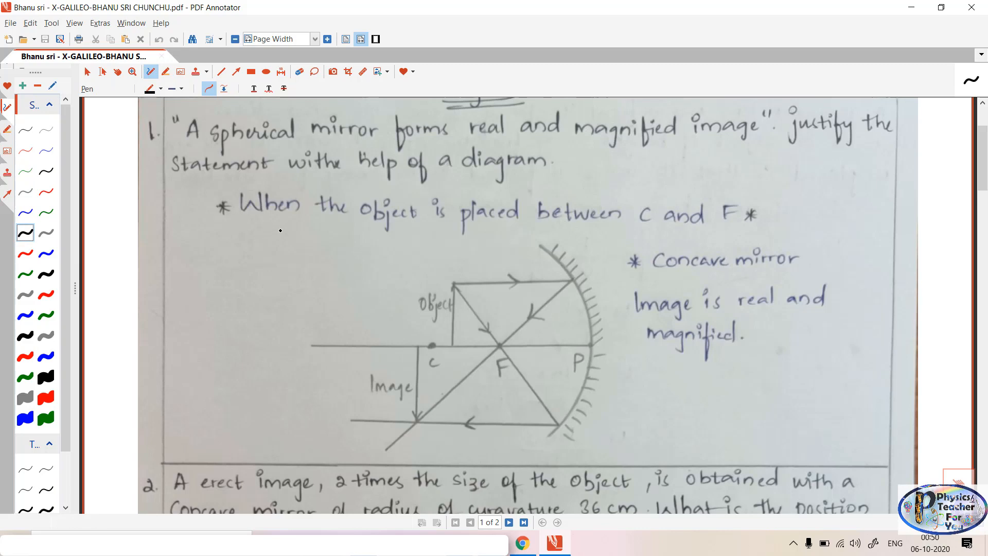
pyautogui.moveTo(548, 319)
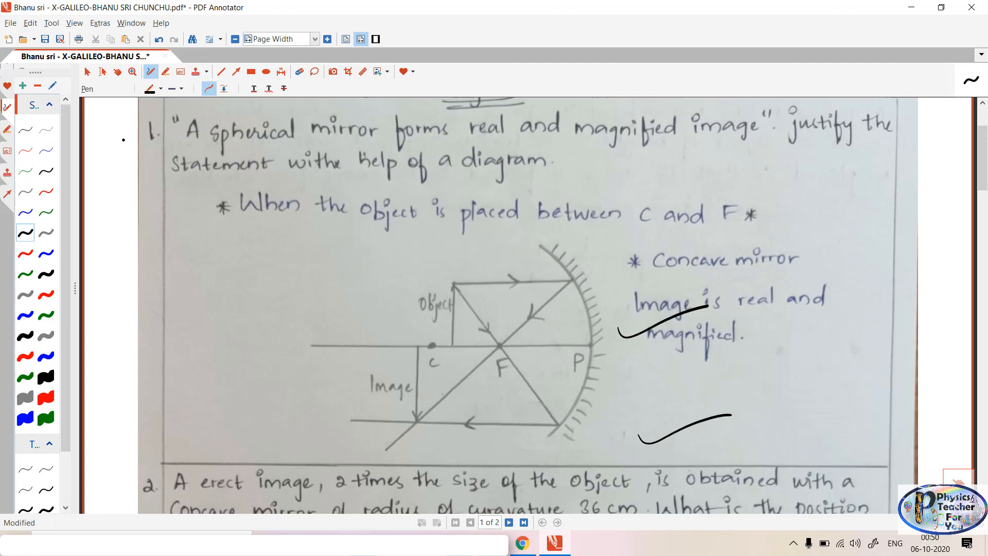
# With the blue pen, tick the first answer near C and F, score it 3, and tick the image-height line.
pyautogui.click(45, 253)
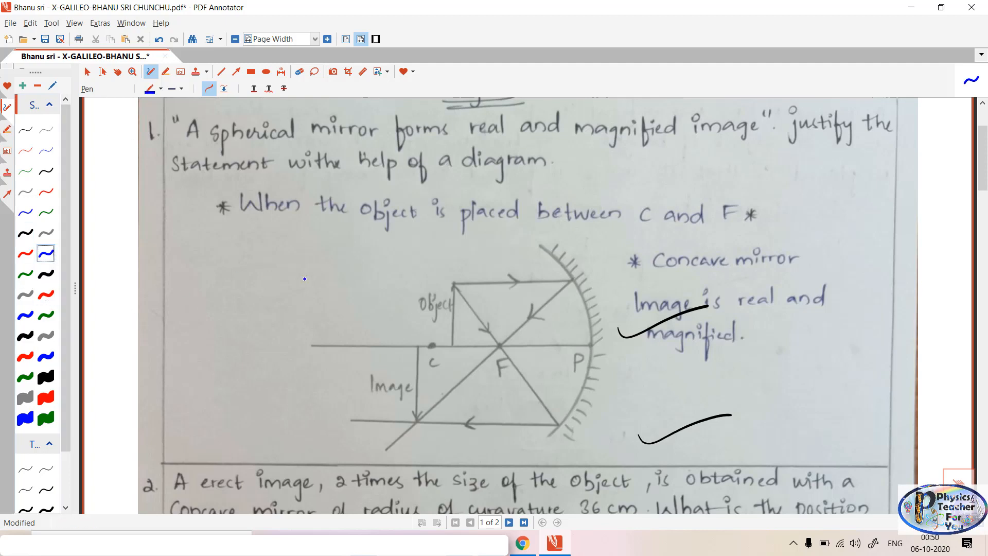
pyautogui.moveTo(611, 240); pyautogui.dragTo(689, 212)
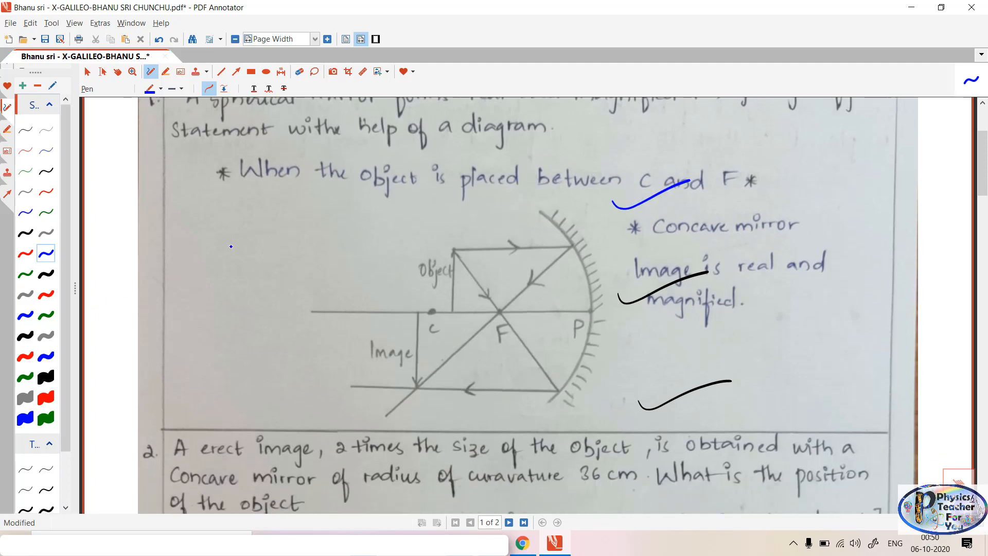
pyautogui.moveTo(199, 287); pyautogui.dragTo(296, 259)
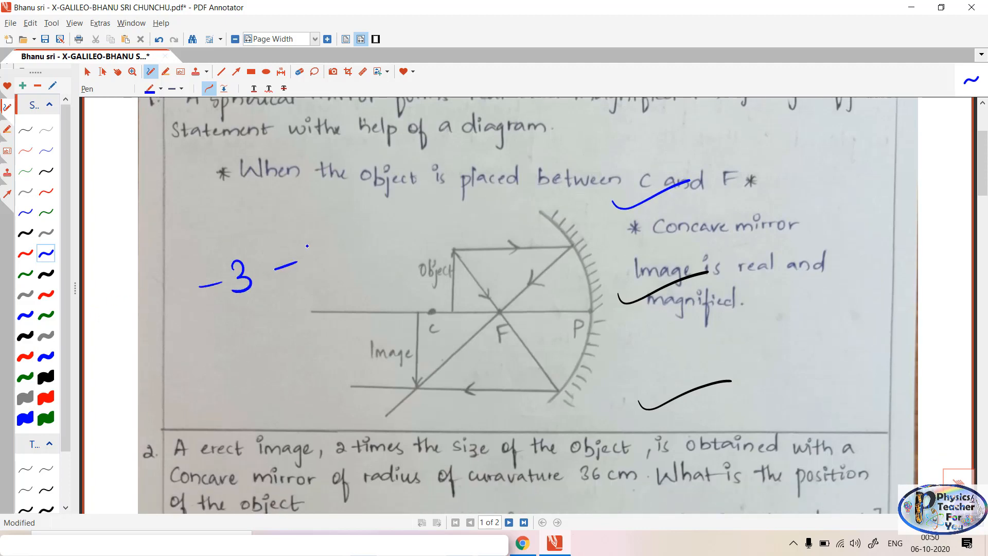
pyautogui.scroll(-3)
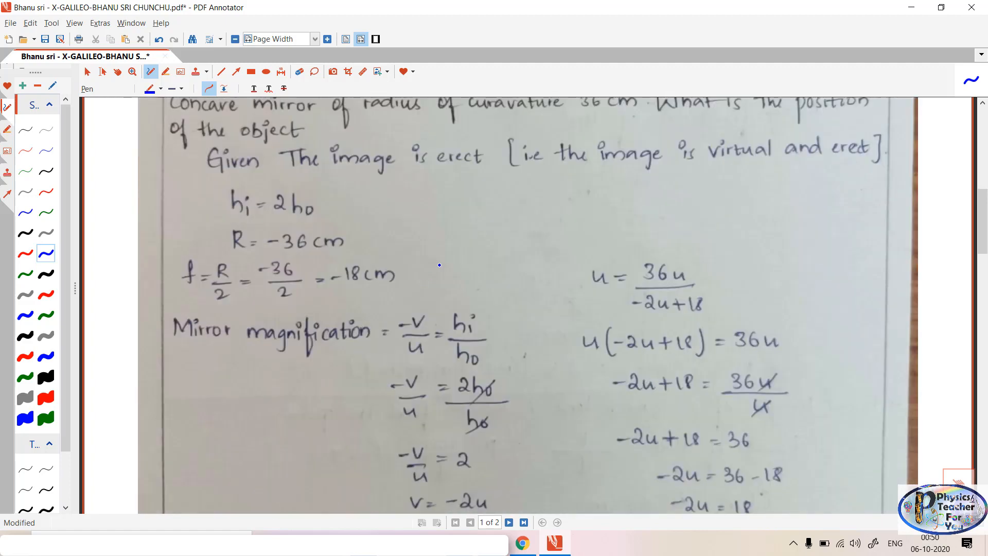
pyautogui.moveTo(341, 201); pyautogui.dragTo(383, 189)
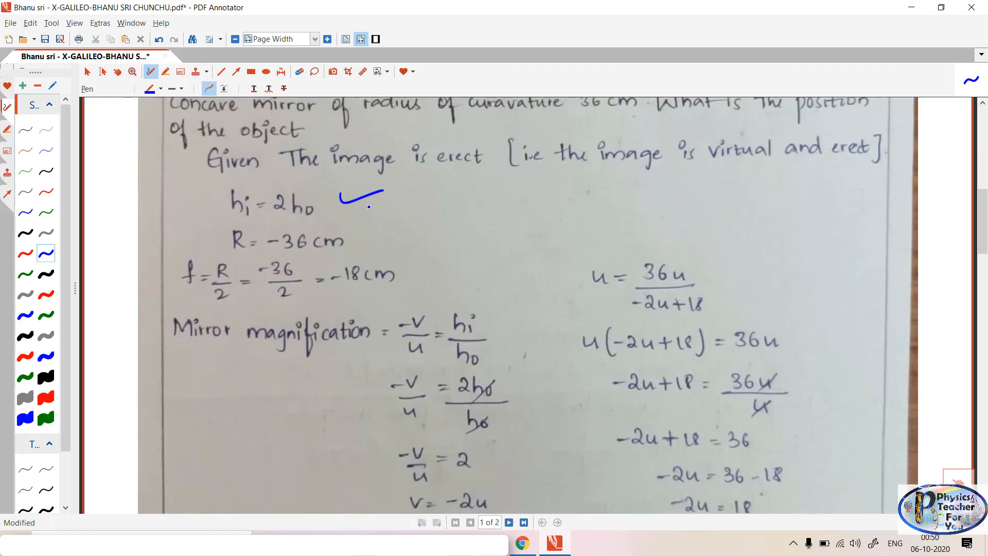
# Further down, tick the final power-of-lens answer and write the score 2 beside it.
pyautogui.scroll(-3)
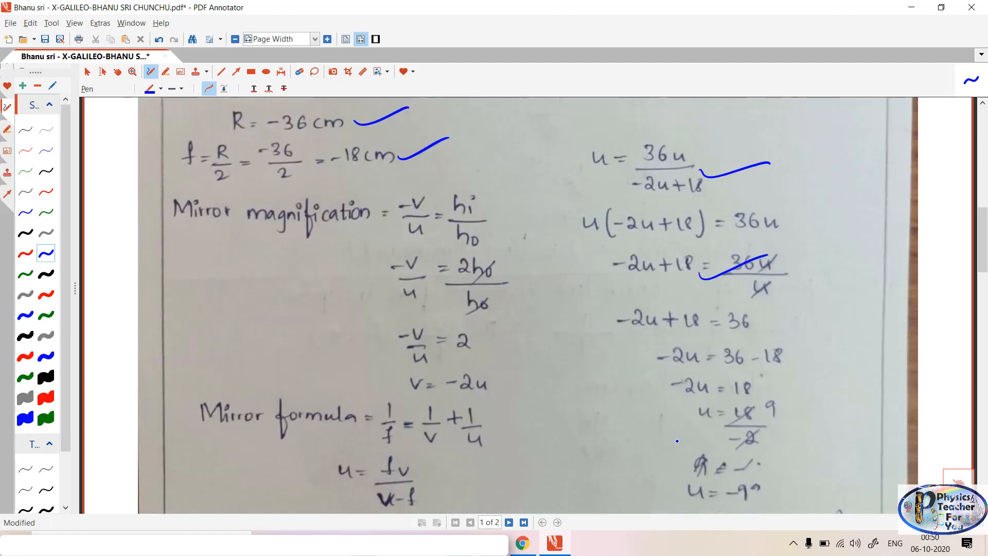
pyautogui.scroll(-3)
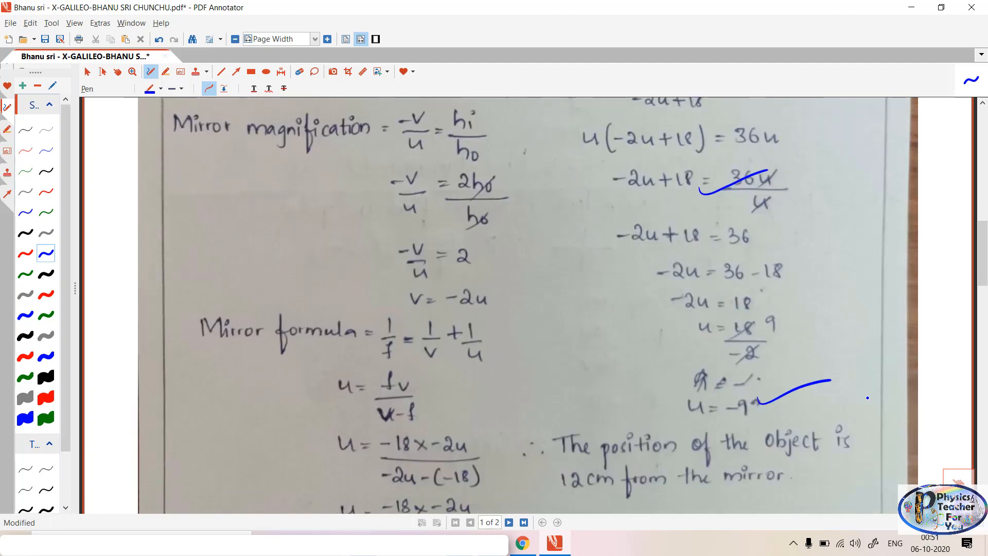
pyautogui.click(508, 521)
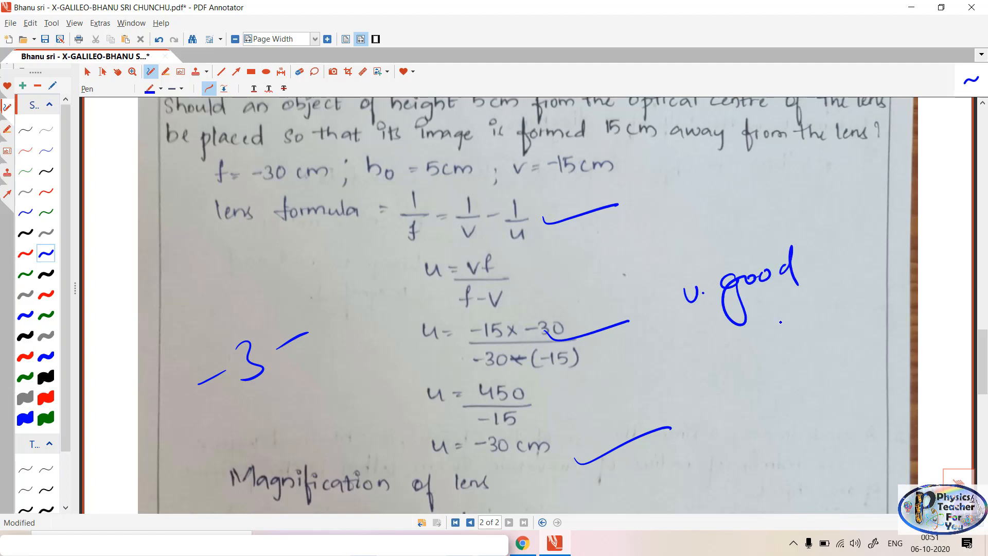
pyautogui.scroll(-3)
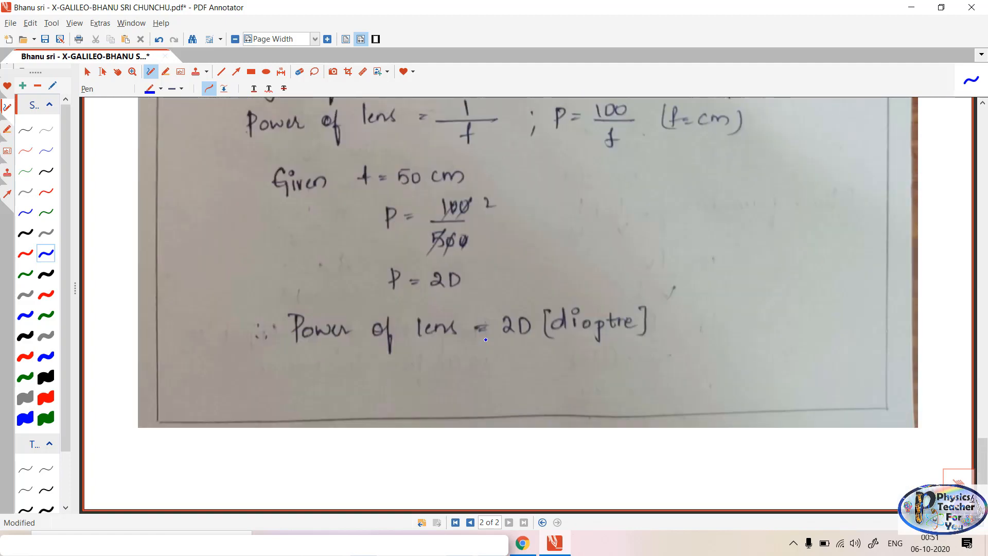
pyautogui.moveTo(595, 340); pyautogui.dragTo(697, 301)
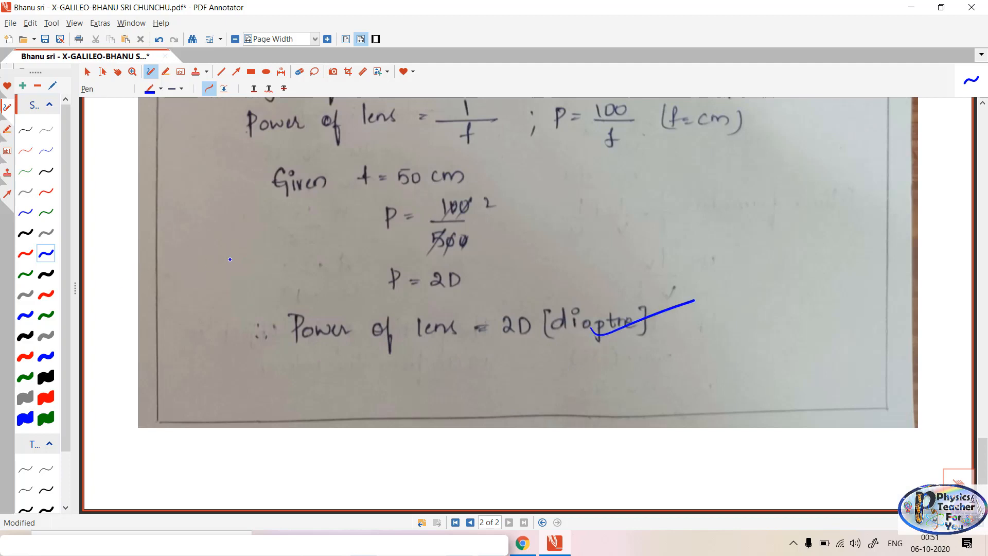
pyautogui.moveTo(205, 264); pyautogui.dragTo(290, 233)
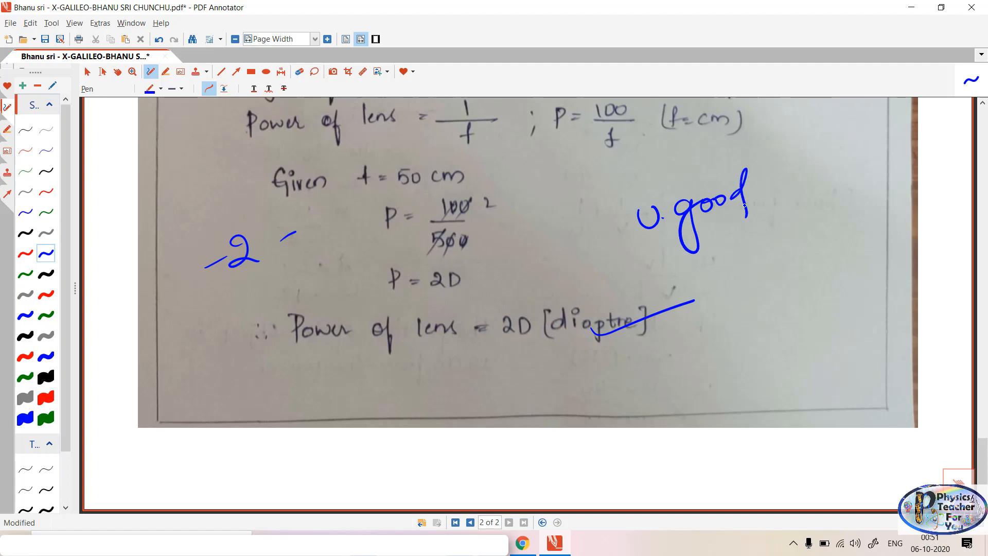
pyautogui.moveTo(408, 4)
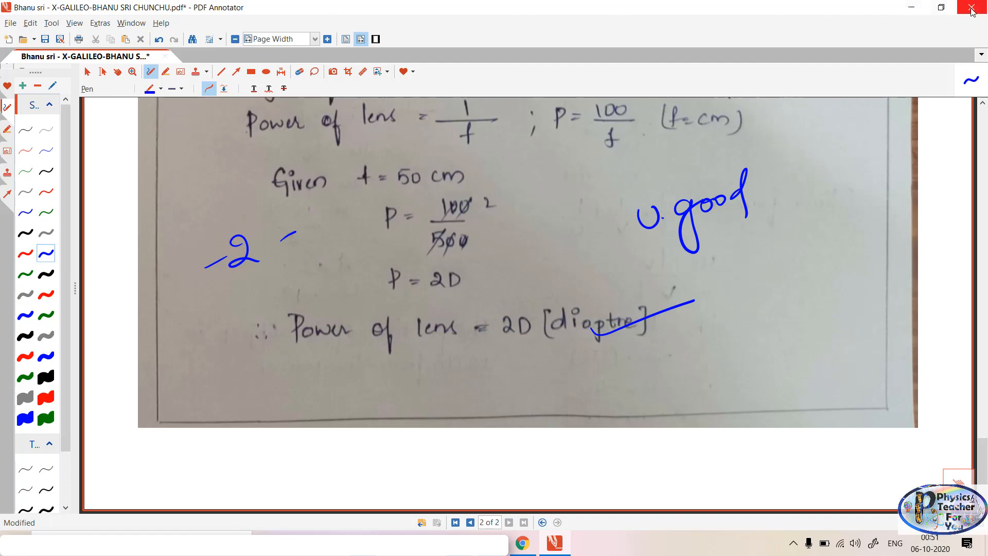
pyautogui.click(973, 7)
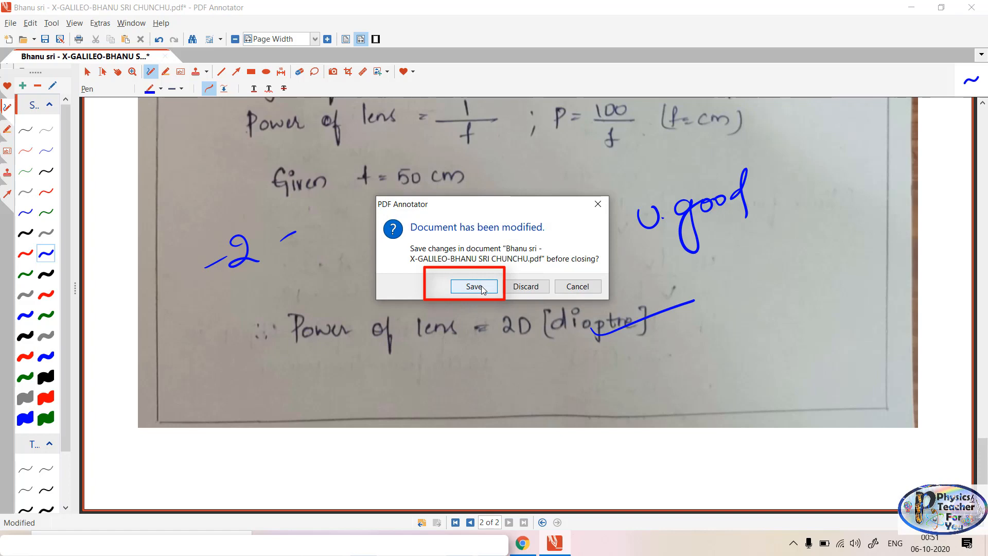
pyautogui.click(473, 286)
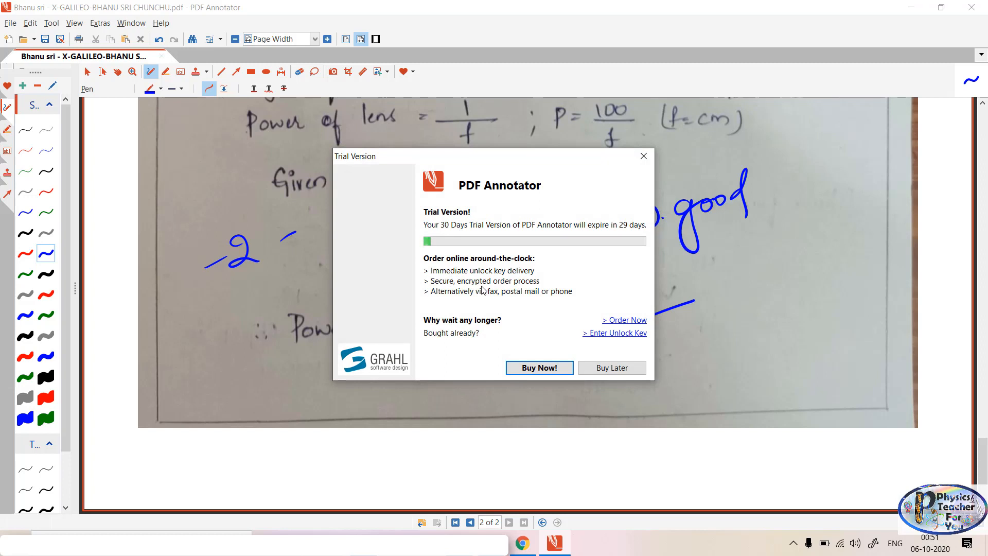
pyautogui.moveTo(634, 360)
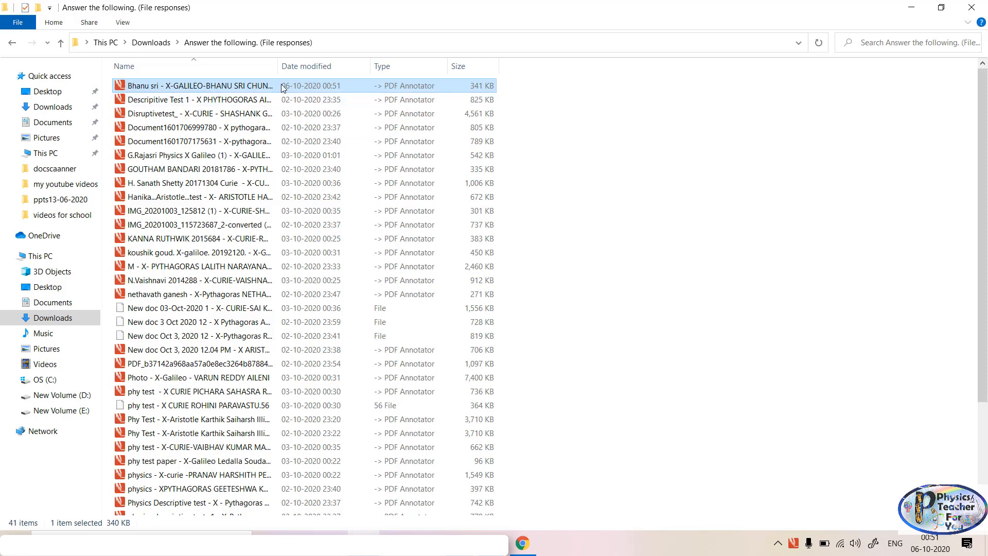
pyautogui.doubleClick(196, 85)
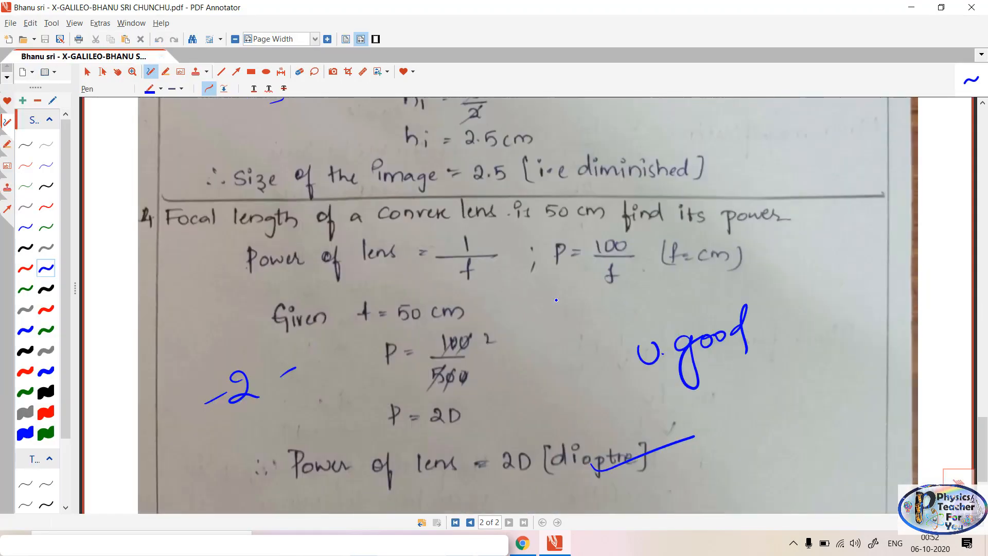
pyautogui.scroll(-3)
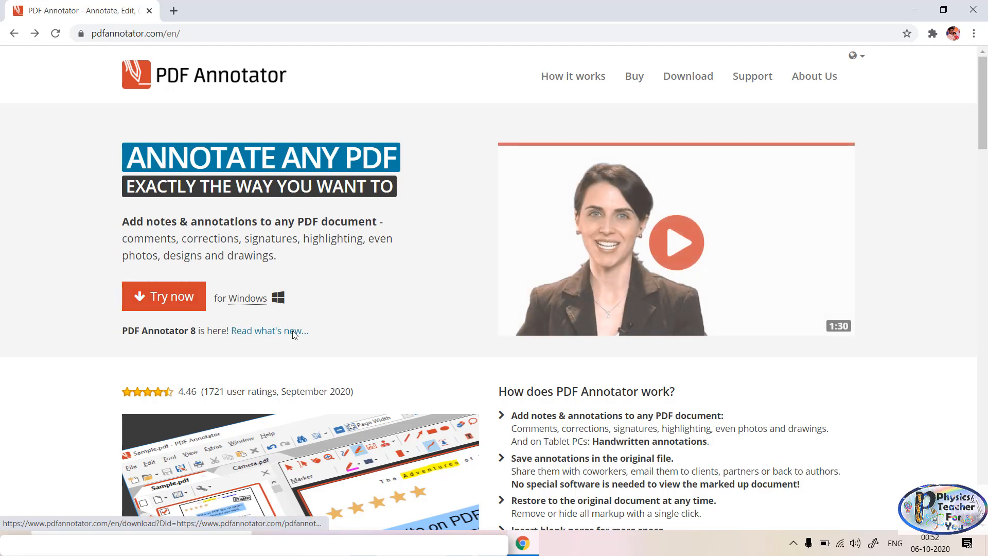
pyautogui.moveTo(338, 301)
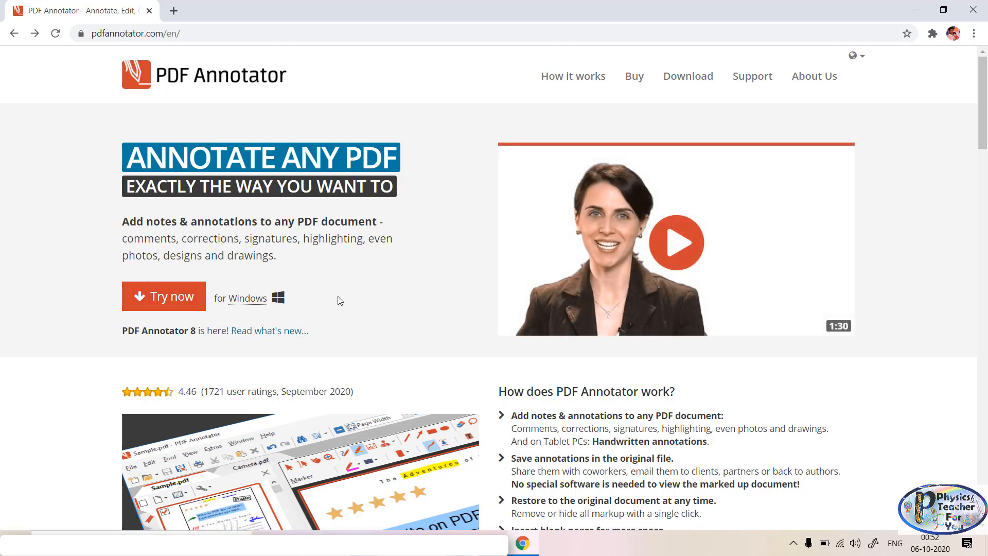
pyautogui.moveTo(338, 296)
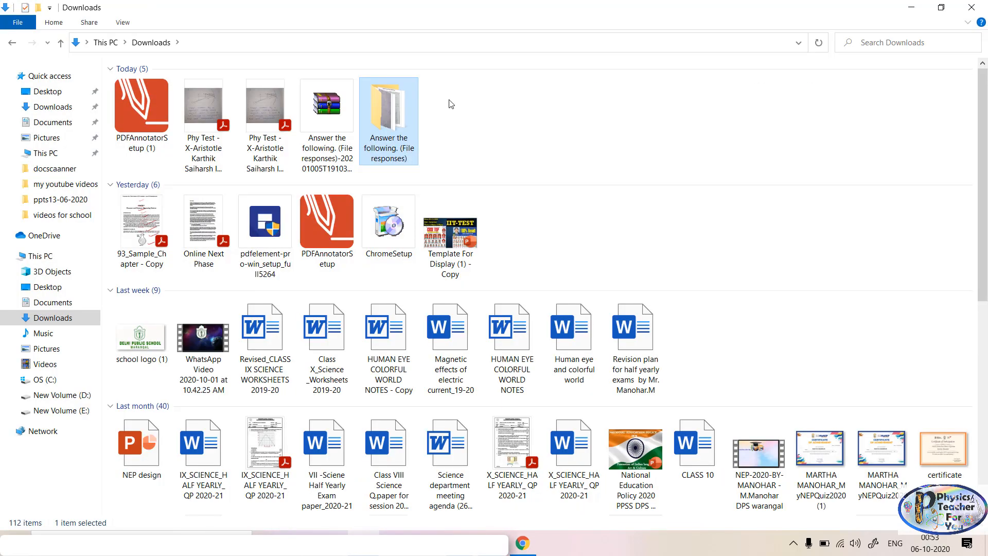
pyautogui.moveTo(389, 113)
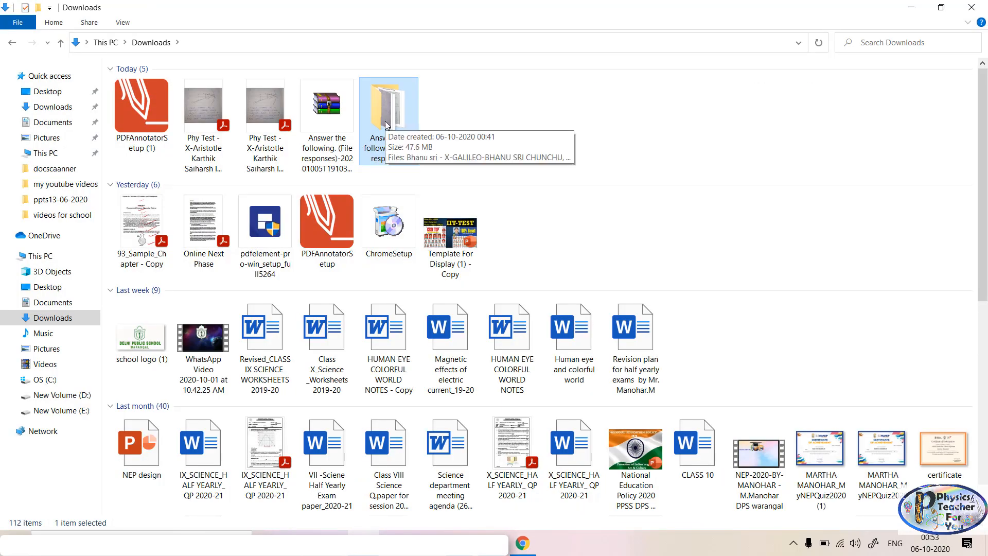
pyautogui.doubleClick(389, 105)
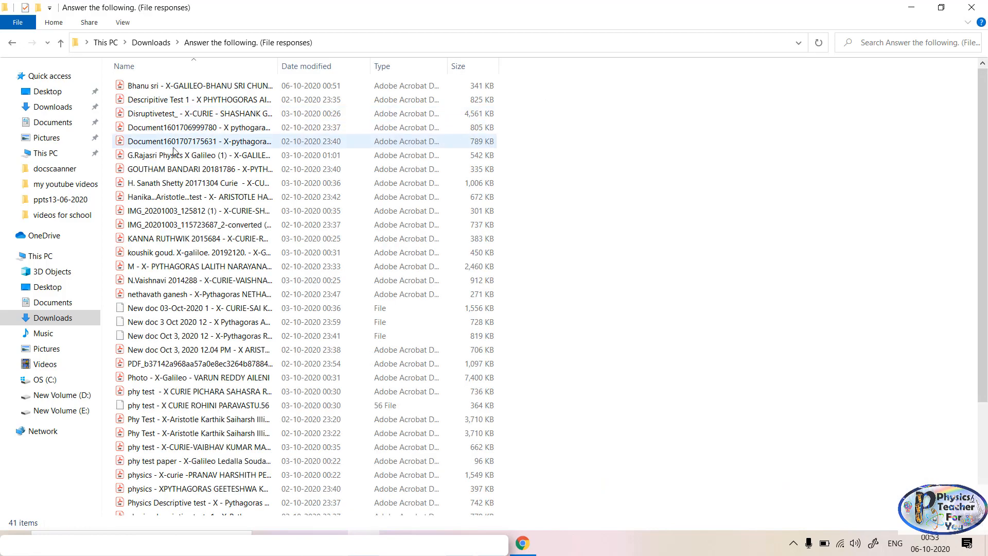
pyautogui.click(196, 86)
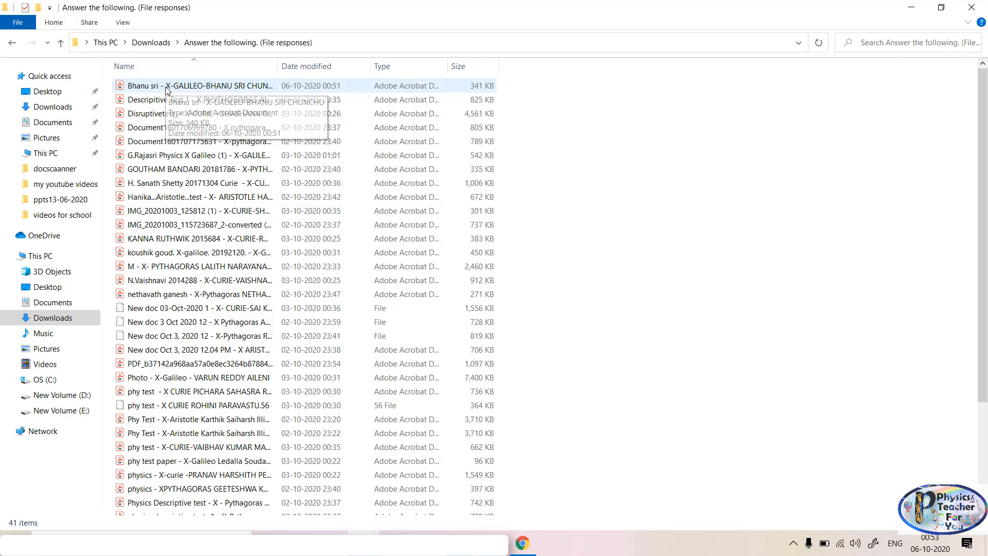
pyautogui.moveTo(198, 85)
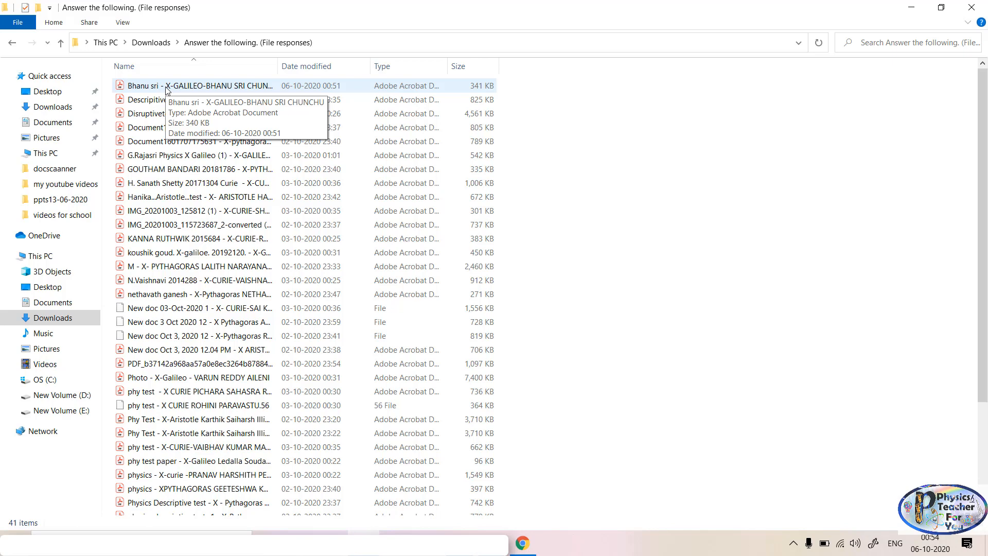
pyautogui.click(195, 86)
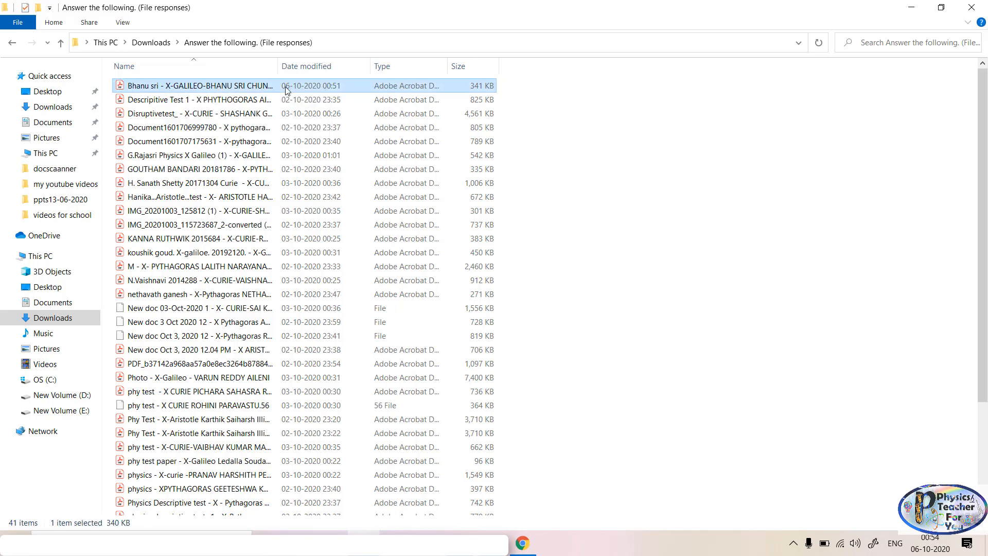
# From the answer PDF's Properties, start changing the default app for PDFs.
pyautogui.rightClick(198, 85)
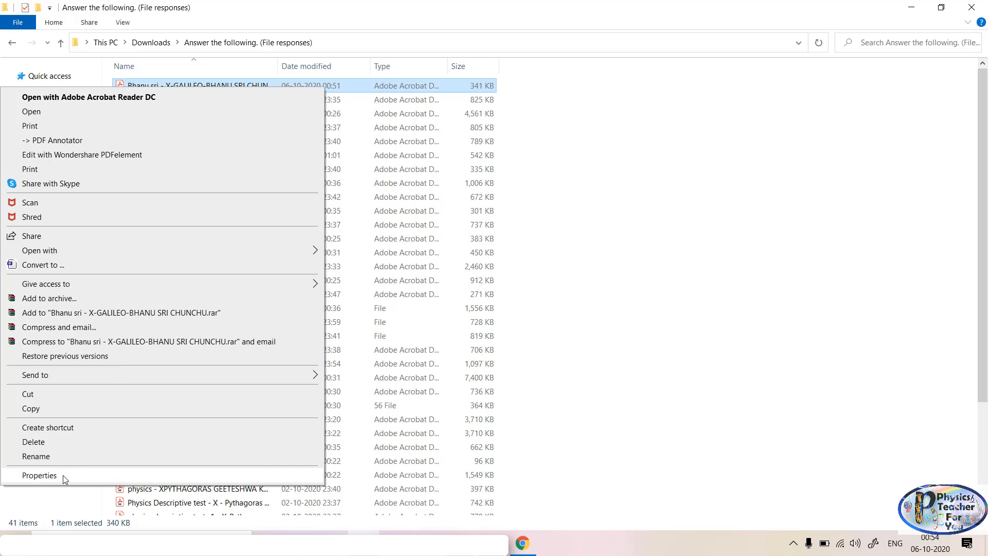
pyautogui.click(39, 475)
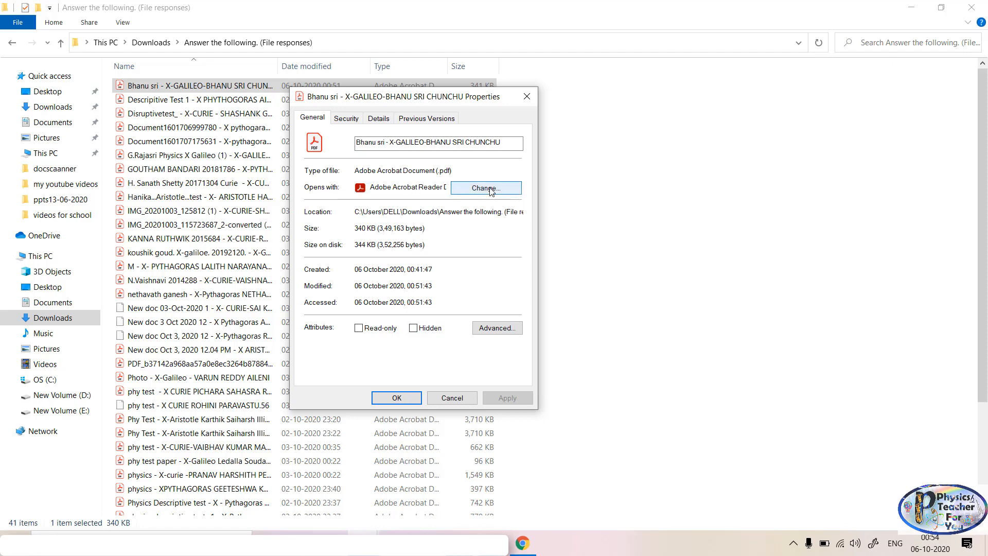
pyautogui.click(484, 187)
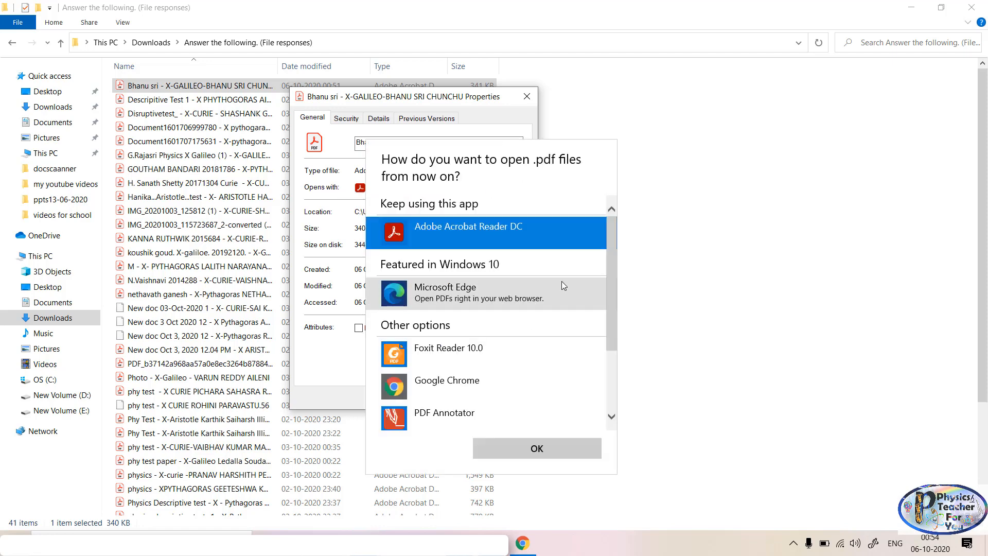
pyautogui.scroll(-3)
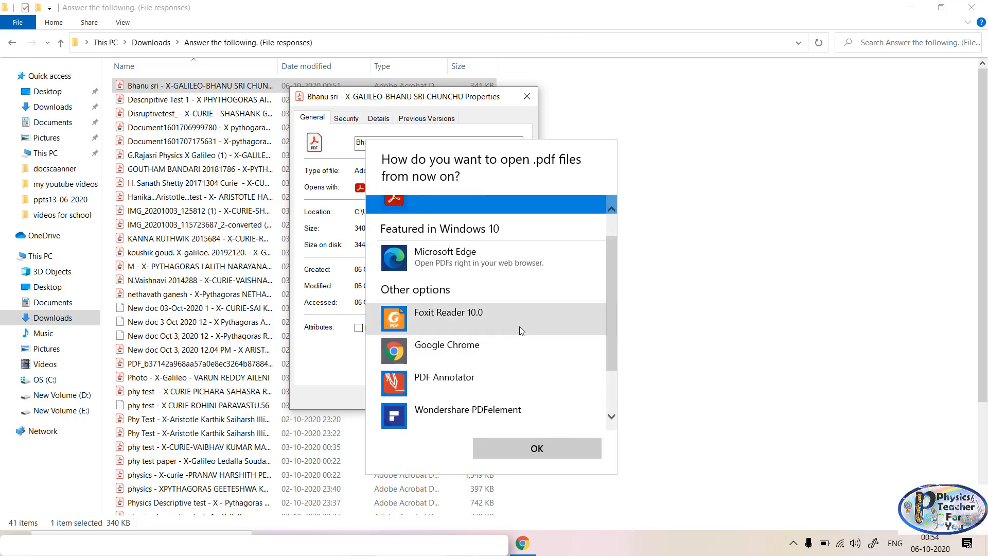
pyautogui.moveTo(516, 379)
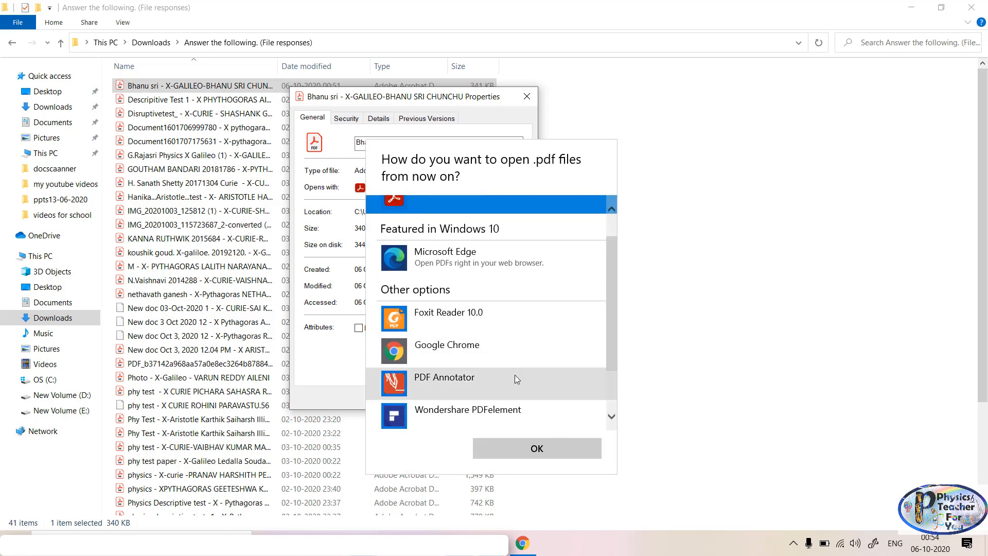
# Choose PDF Annotator as the app for all PDF files and apply the setting.
pyautogui.scroll(-3)
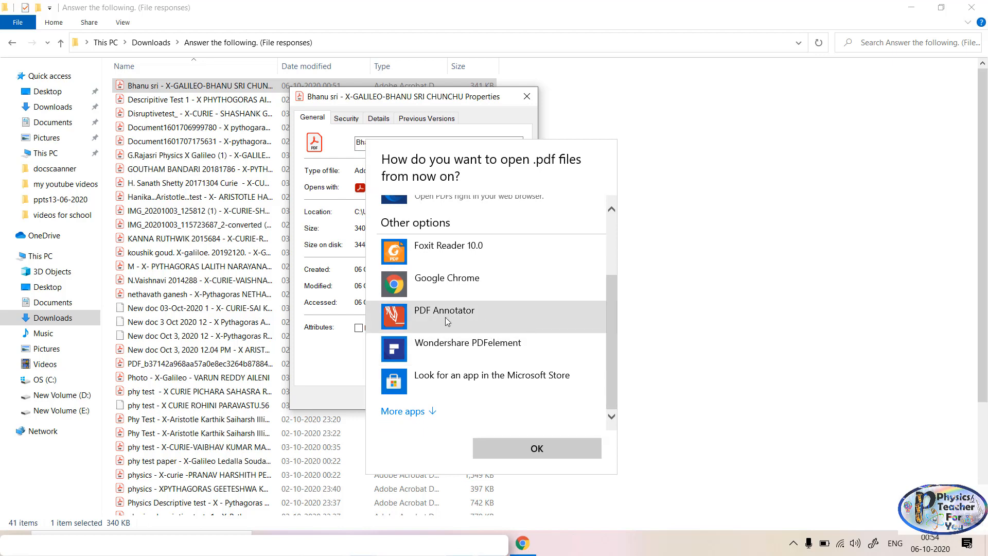
pyautogui.click(444, 309)
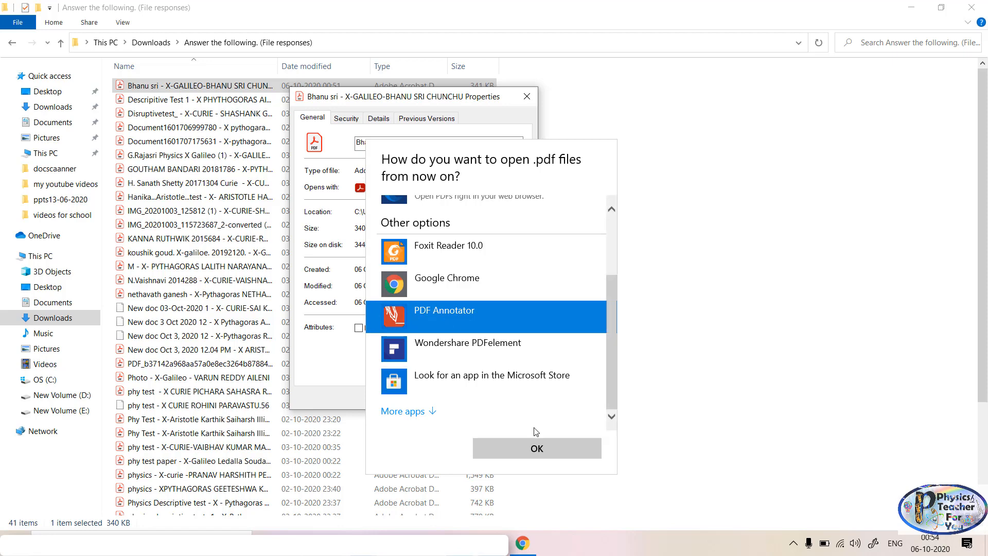
pyautogui.click(536, 447)
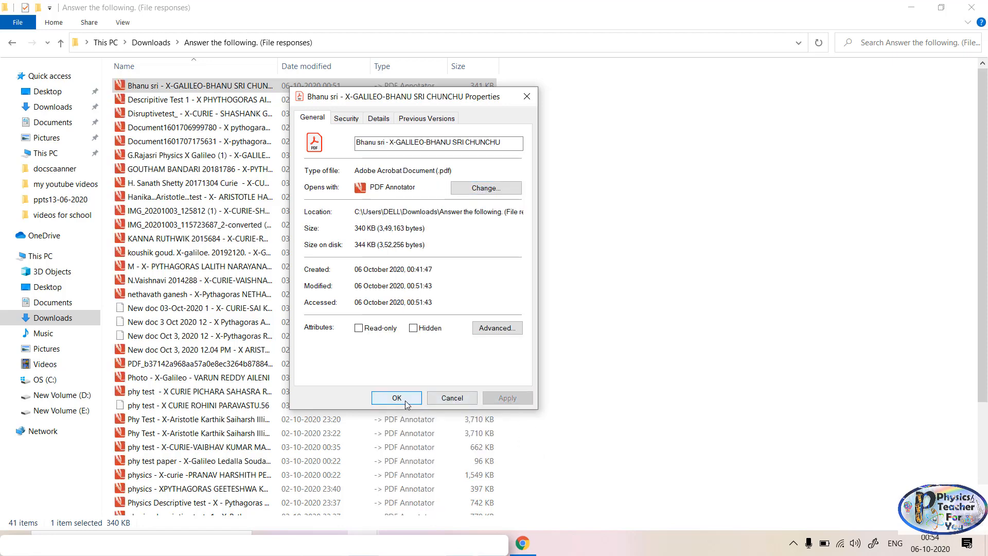
pyautogui.click(396, 397)
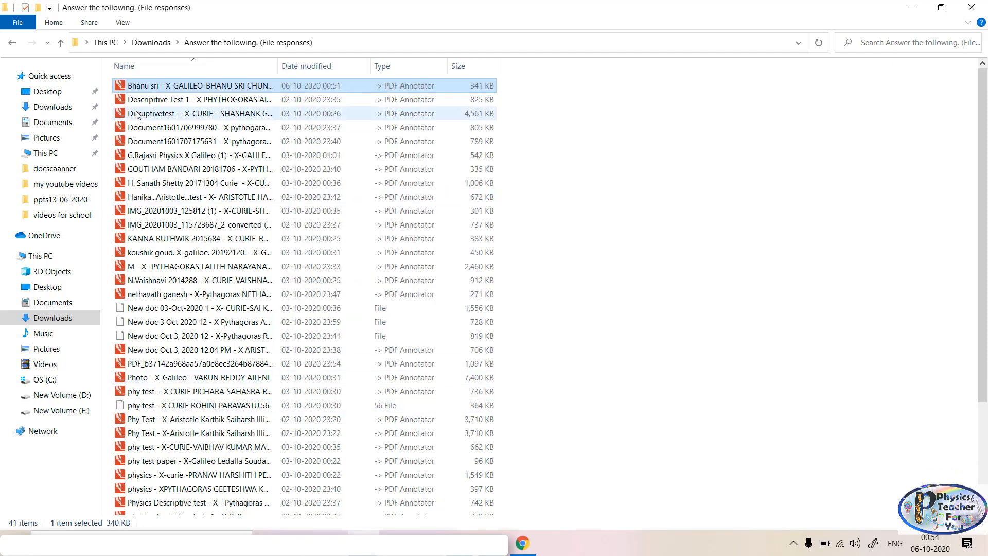
pyautogui.click(198, 127)
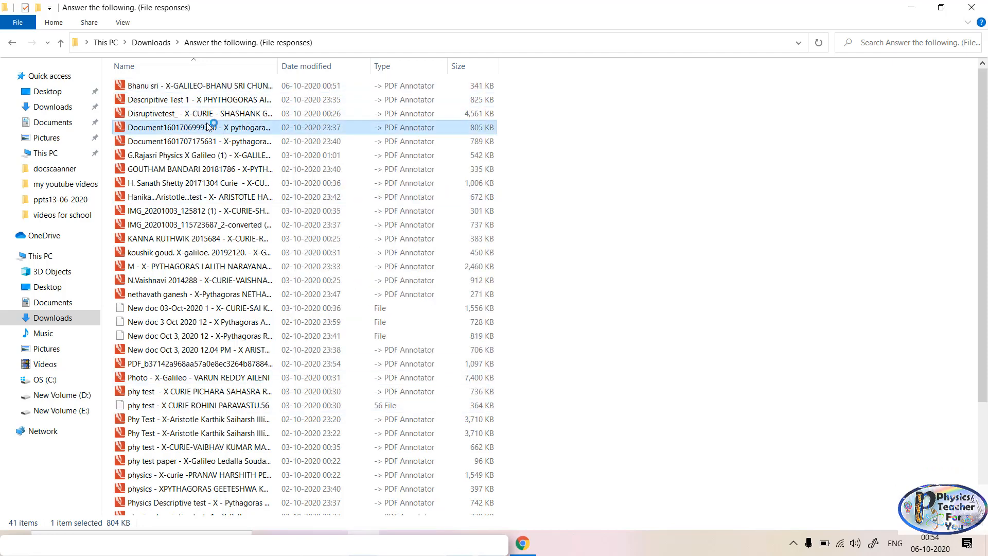
pyautogui.doubleClick(195, 127)
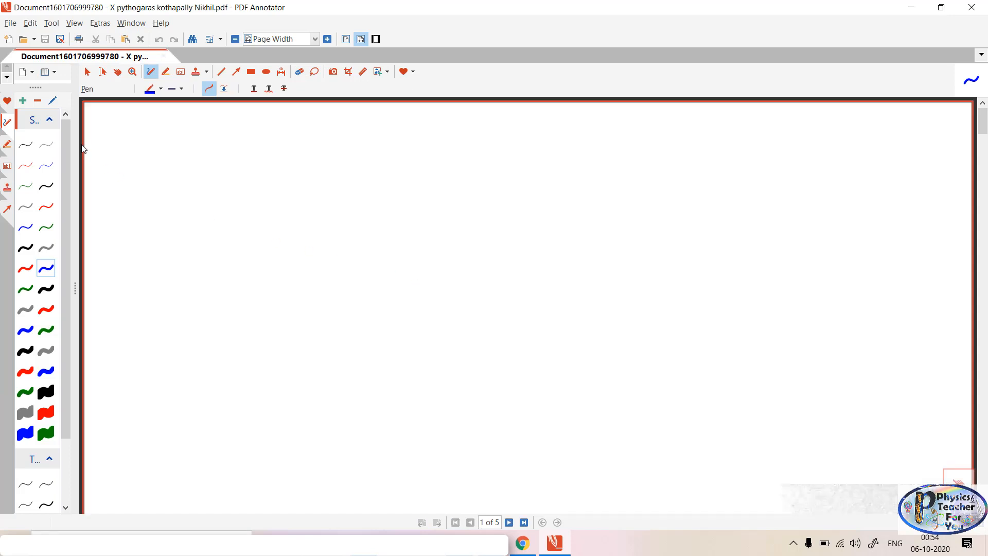
pyautogui.moveTo(79, 145)
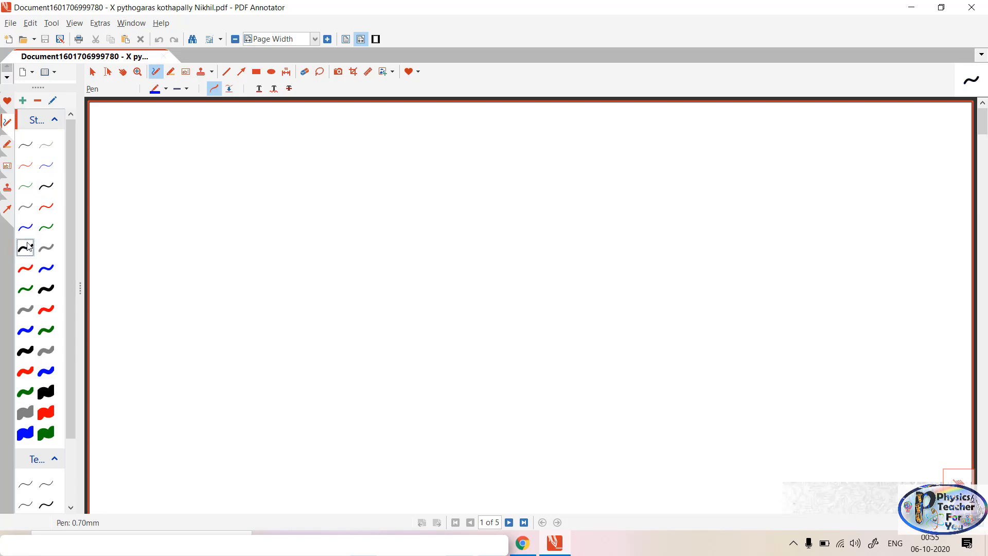
pyautogui.moveTo(204, 255); pyautogui.dragTo(450, 199)
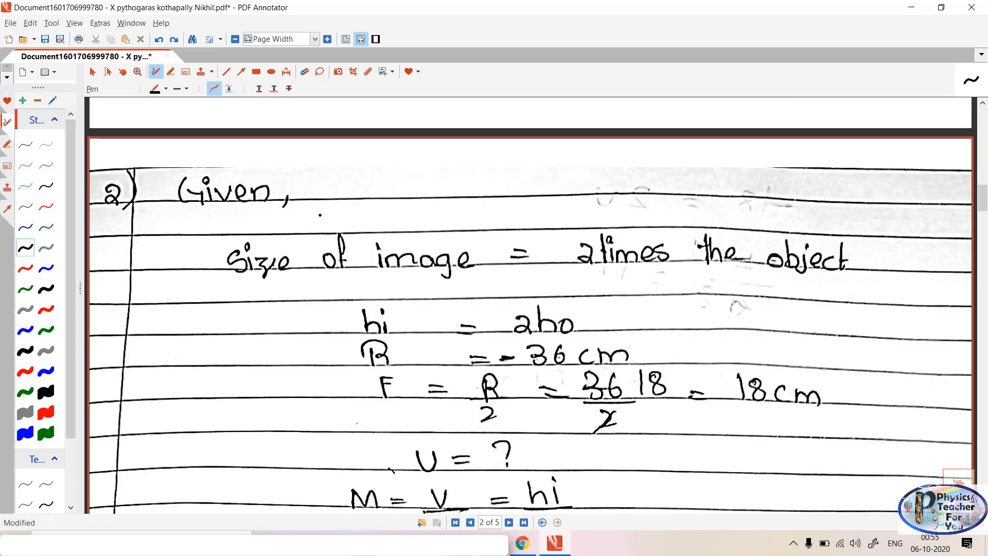
# Tick question 2's Given line, then close the sheet saving the marks and dismiss the trial reminder.
pyautogui.moveTo(315, 201); pyautogui.dragTo(388, 179)
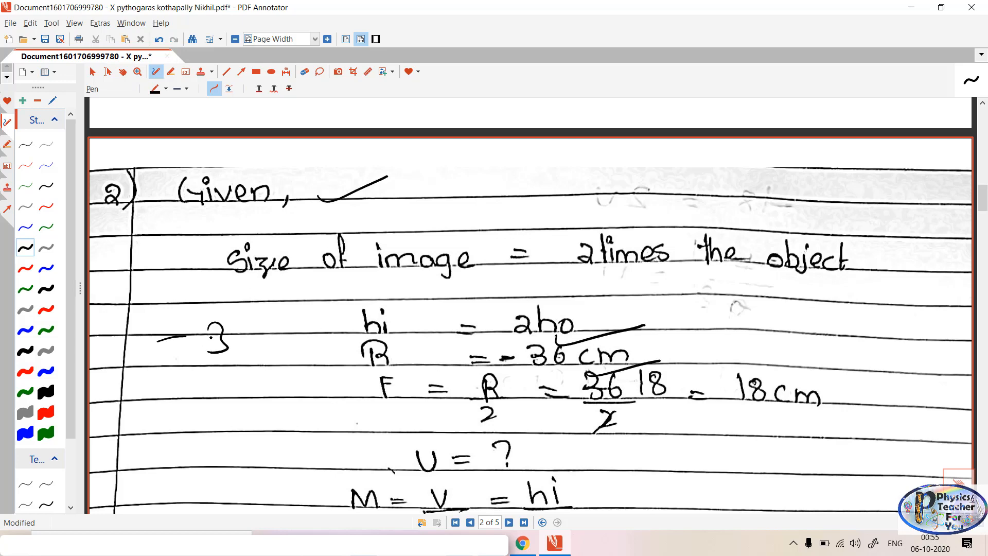
pyautogui.click(973, 7)
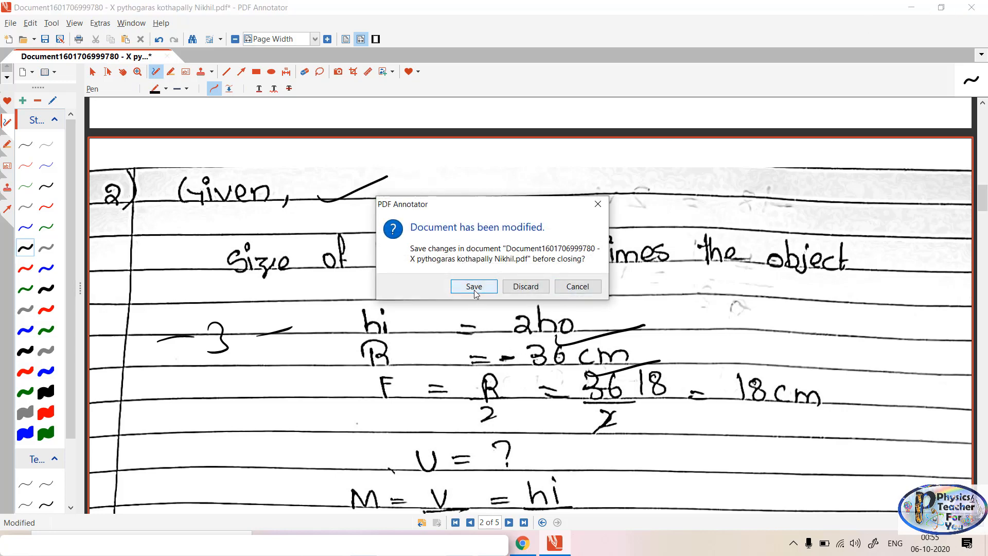
pyautogui.click(473, 286)
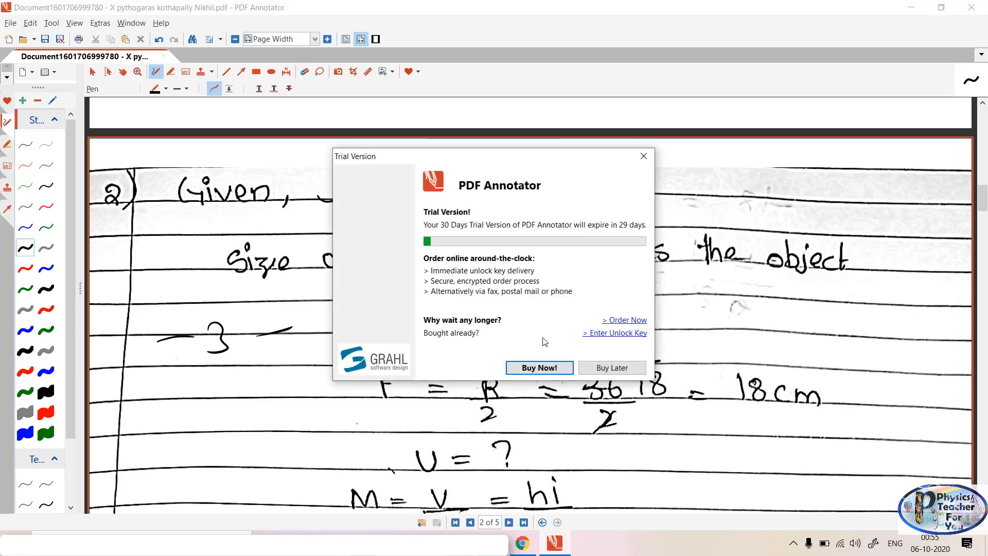
pyautogui.click(610, 368)
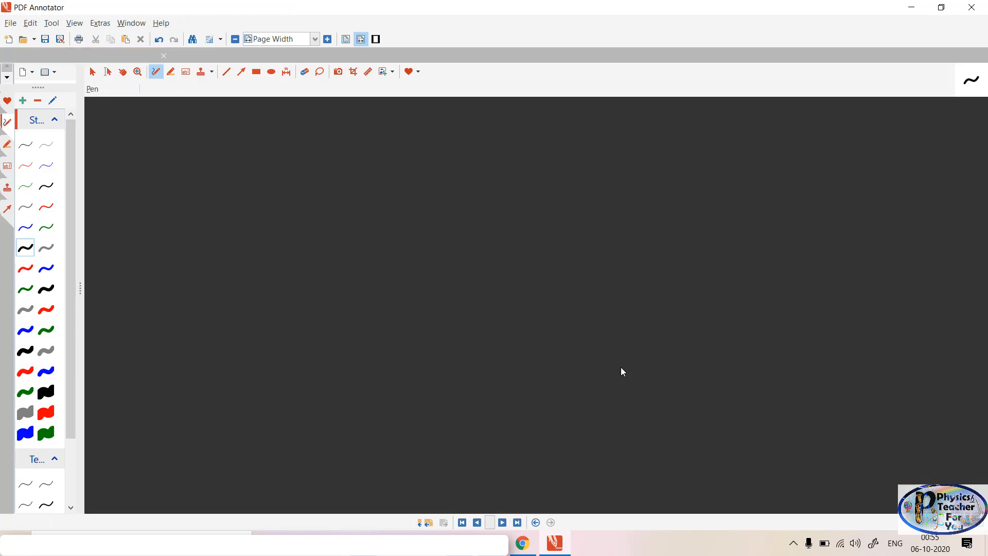